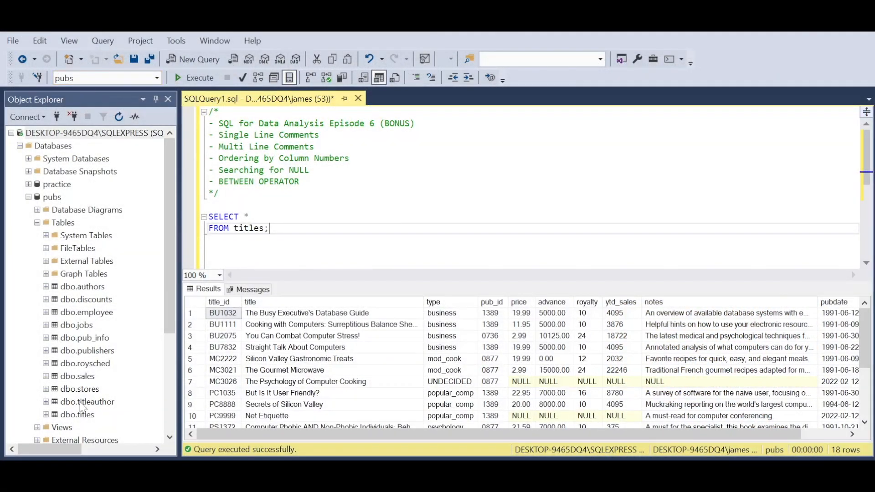
# - Delete the old SELECT * FROM titles; query, leaving only the header comment
pyautogui.moveTo(208, 216); pyautogui.dragTo(269, 228)
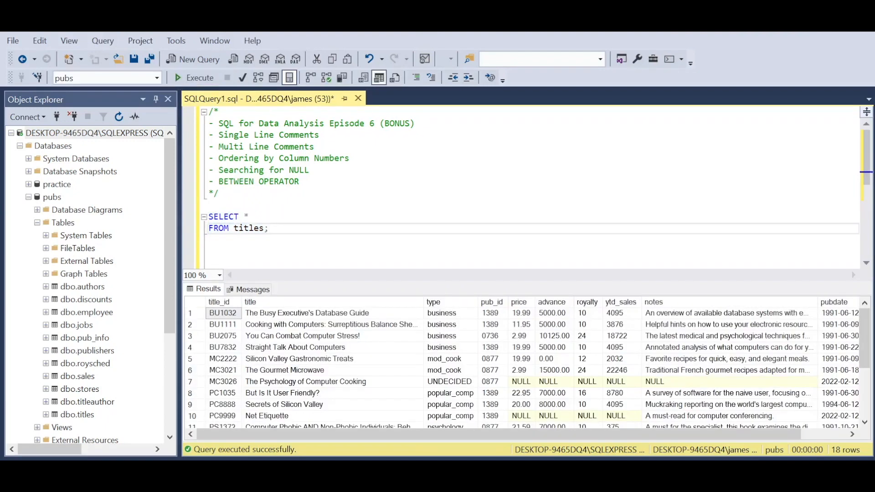
pyautogui.moveTo(210, 217); pyautogui.dragTo(269, 228)
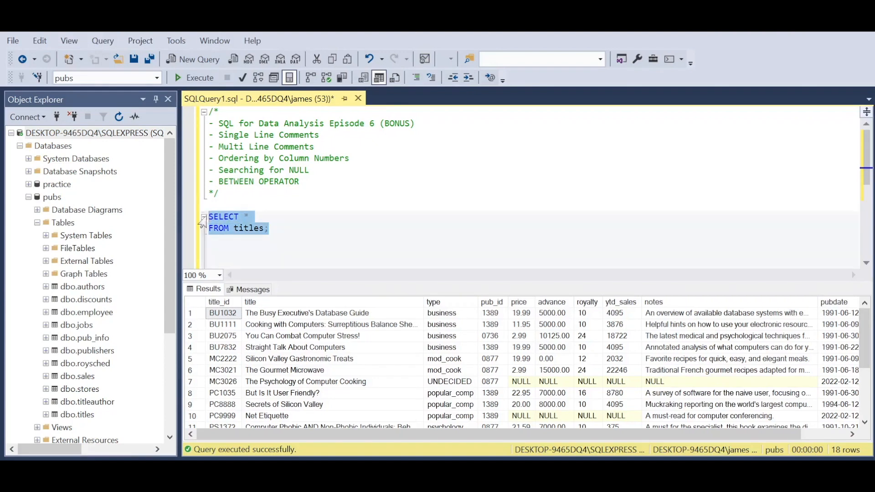
pyautogui.press('Delete')
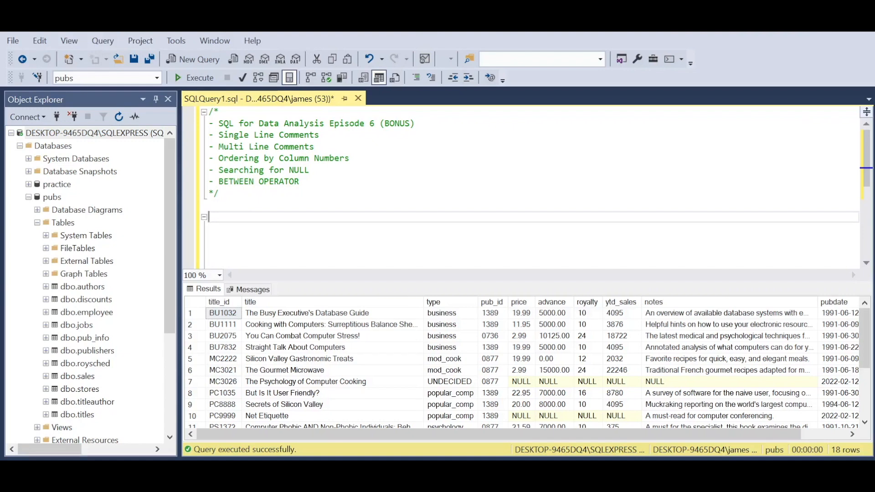
# - Write the comment '-- Welcome to this bonus episode, great for documenting changes' and start a /* block
pyautogui.write('//')
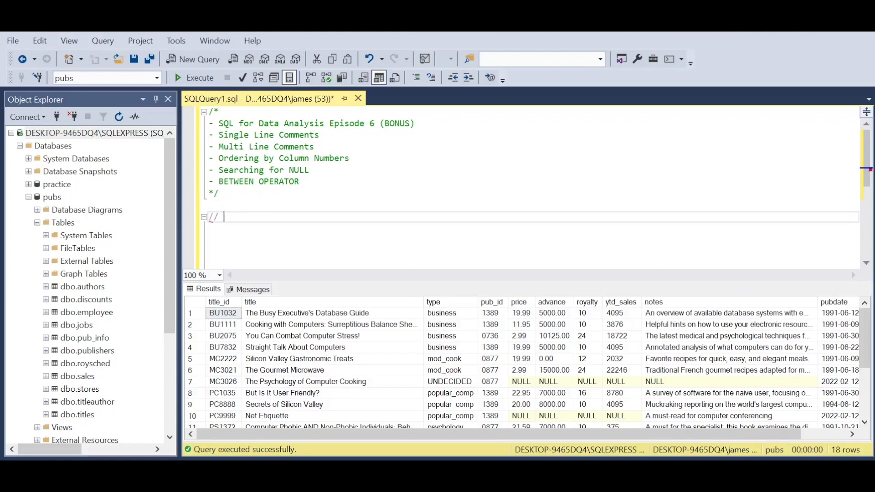
pyautogui.press('BackSpace')
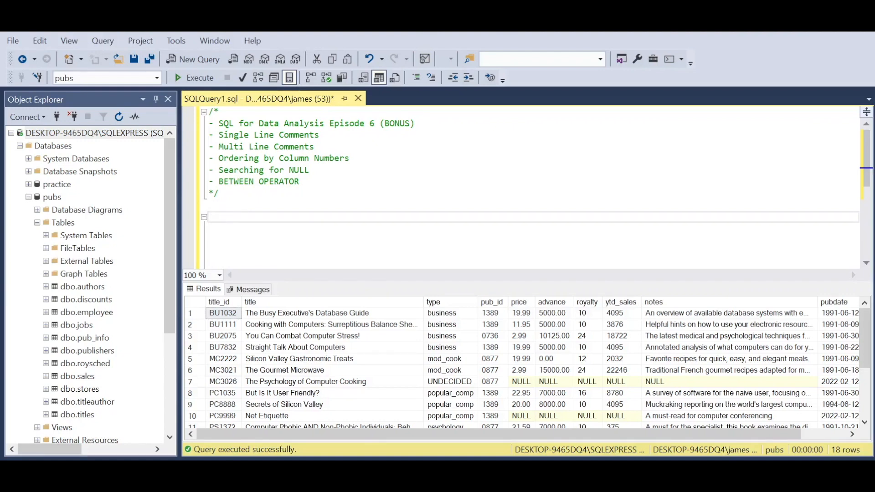
pyautogui.write('-- Welcome to this bonus')
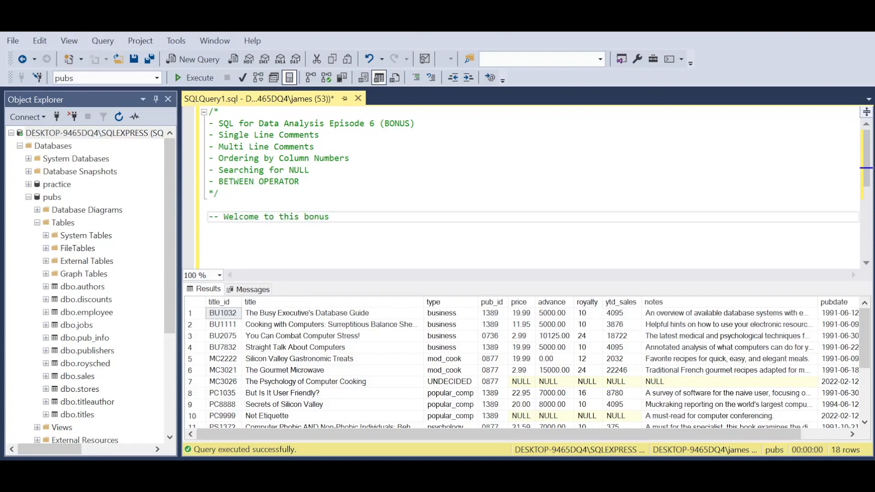
pyautogui.write('episode')
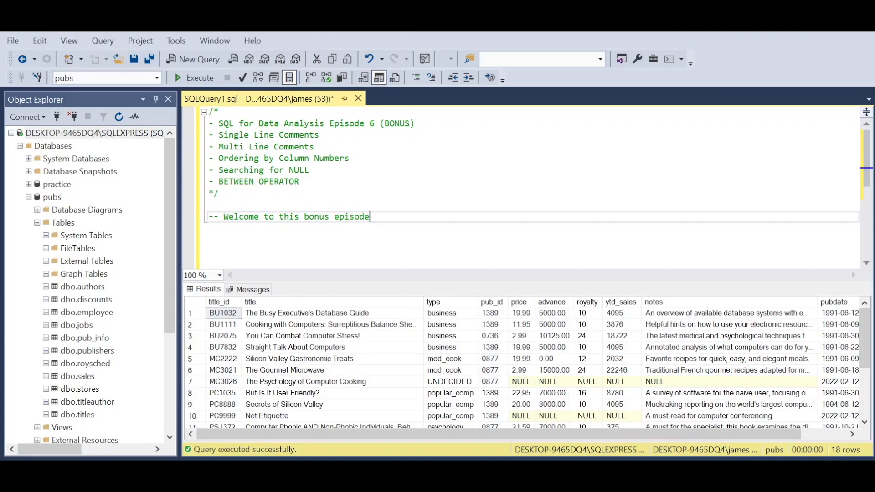
pyautogui.write(', great')
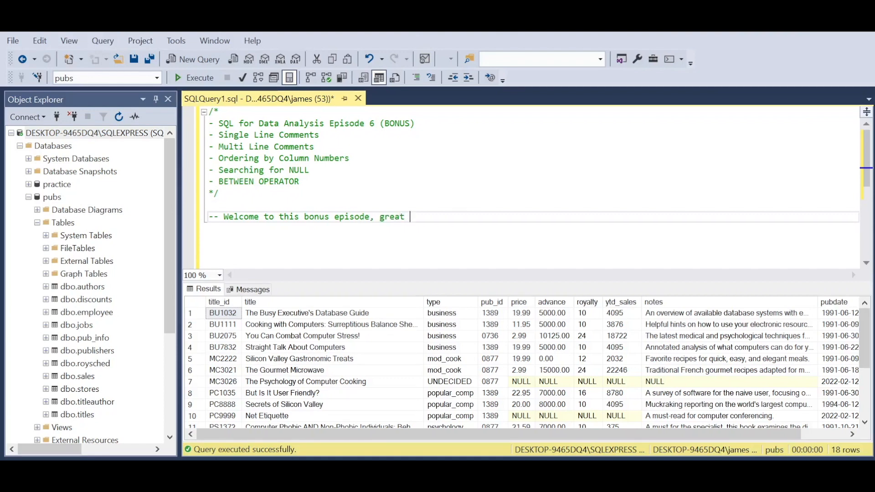
pyautogui.write('for')
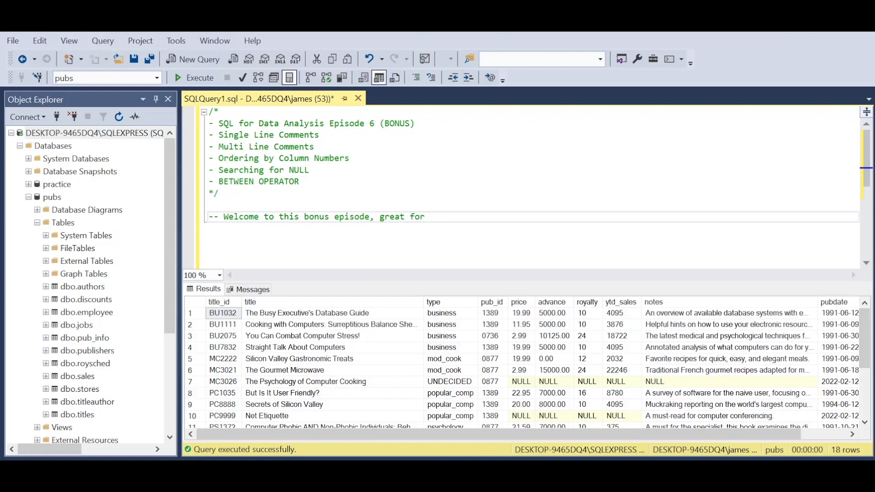
pyautogui.write('documenting changes')
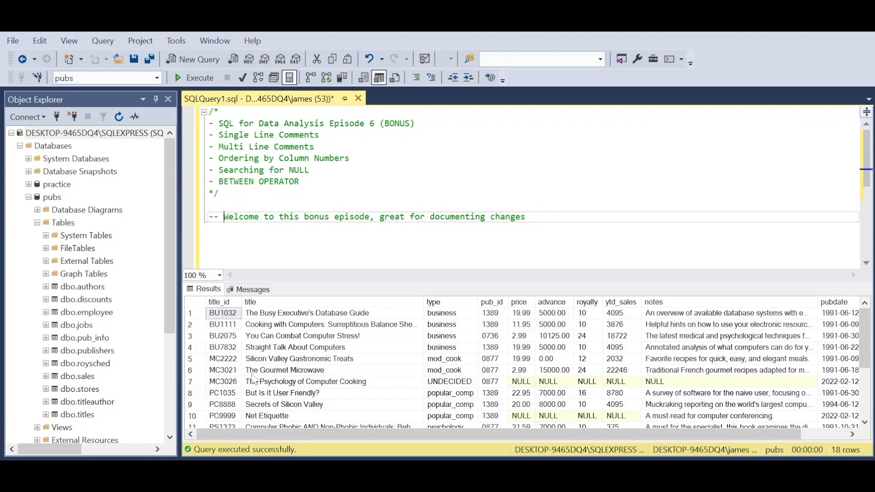
pyautogui.write('/* Welcome to this bonus episode')
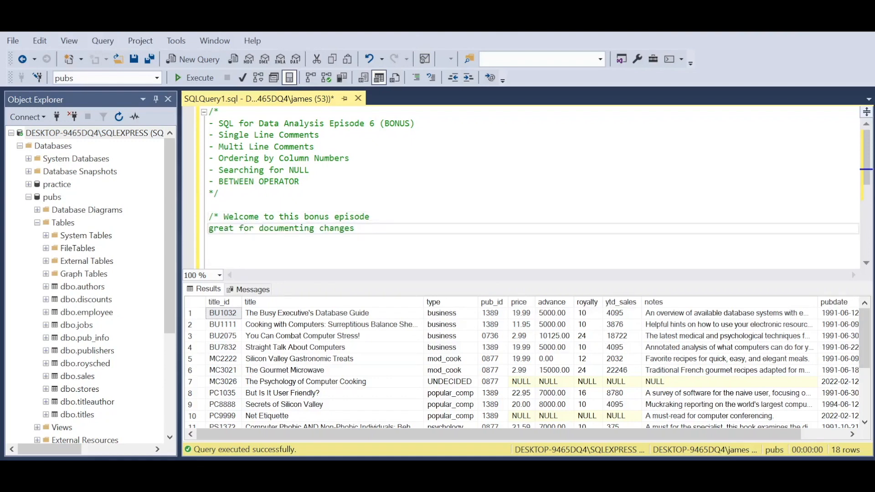
# - Split the welcome note onto indented lines, add a 2022 sign-off, and close it with */
pyautogui.press('Tab')
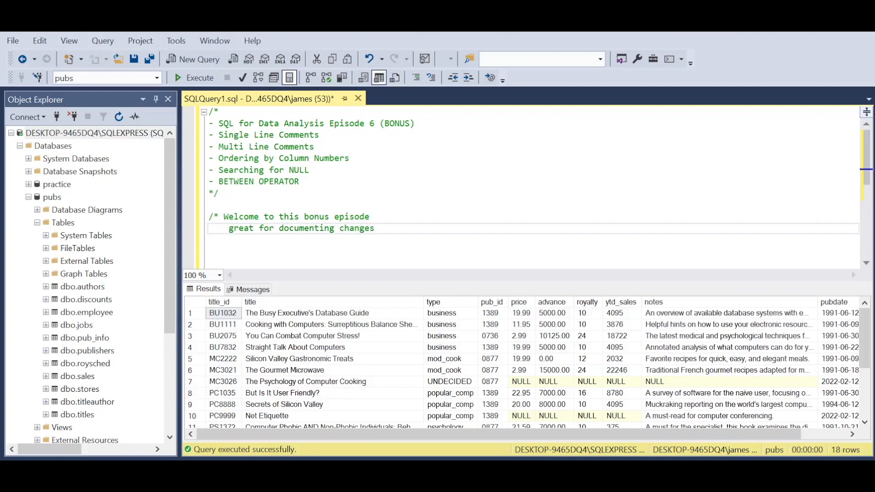
pyautogui.write(',great for documenting changes')
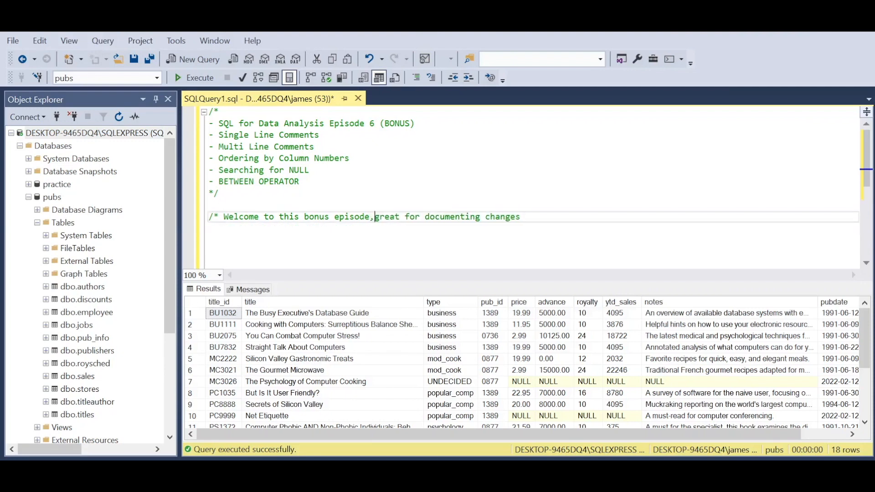
pyautogui.press('enter')
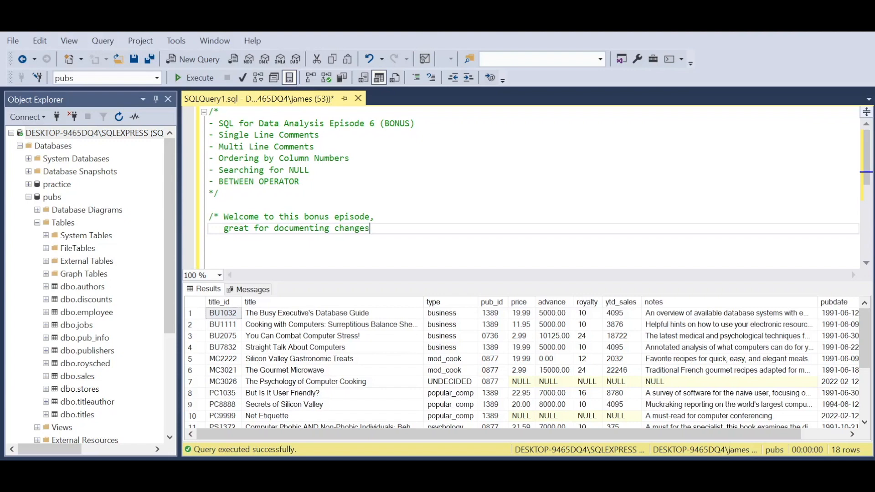
pyautogui.write('James, Matador Software')
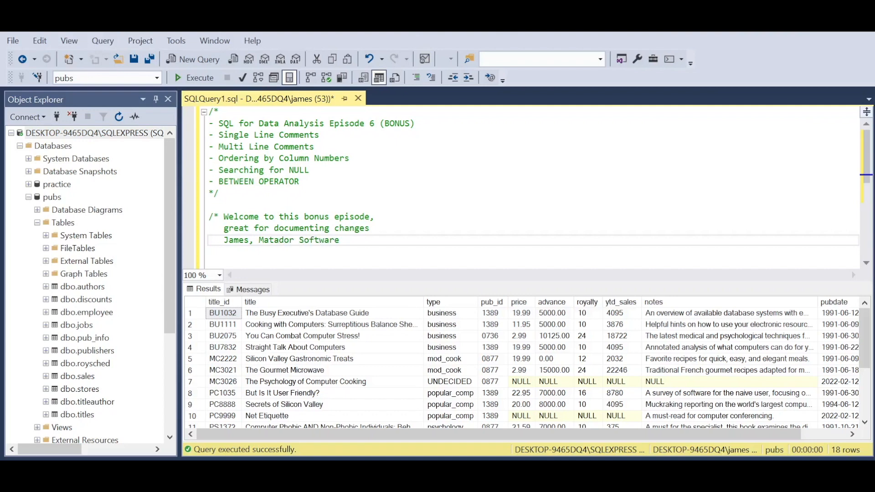
pyautogui.write(', 2022')
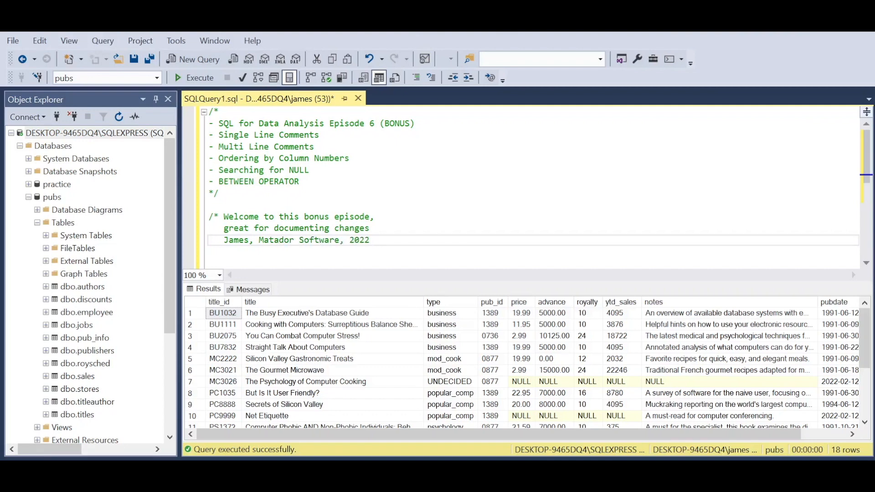
pyautogui.write('*/')
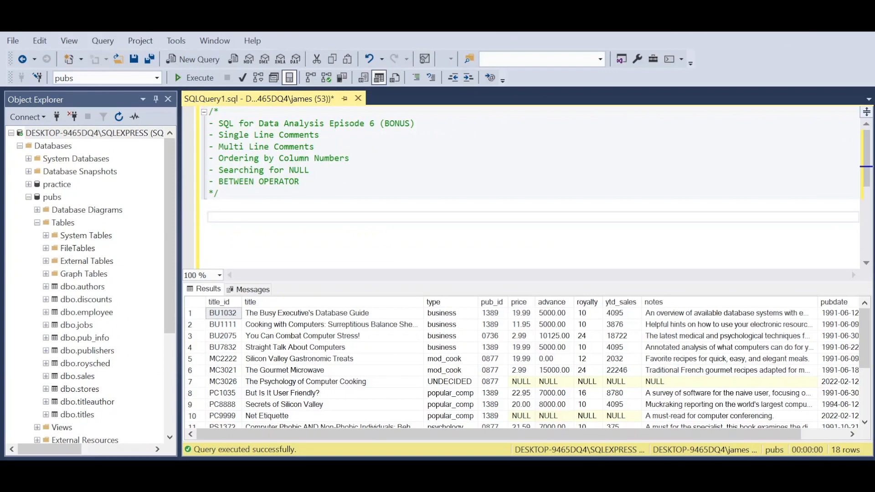
# - Write SELECT * FROM titles with an ORDER BY price clause
pyautogui.write('SELECT *')
pyautogui.write('FROM')
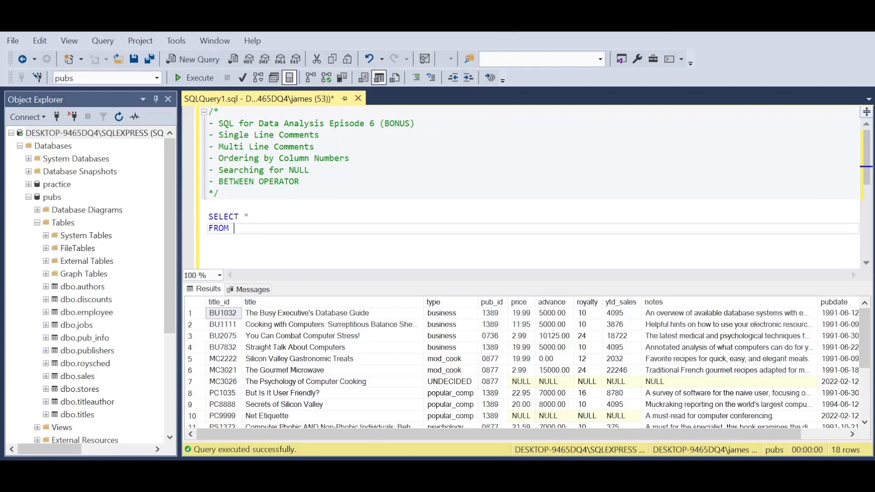
pyautogui.write('titles;')
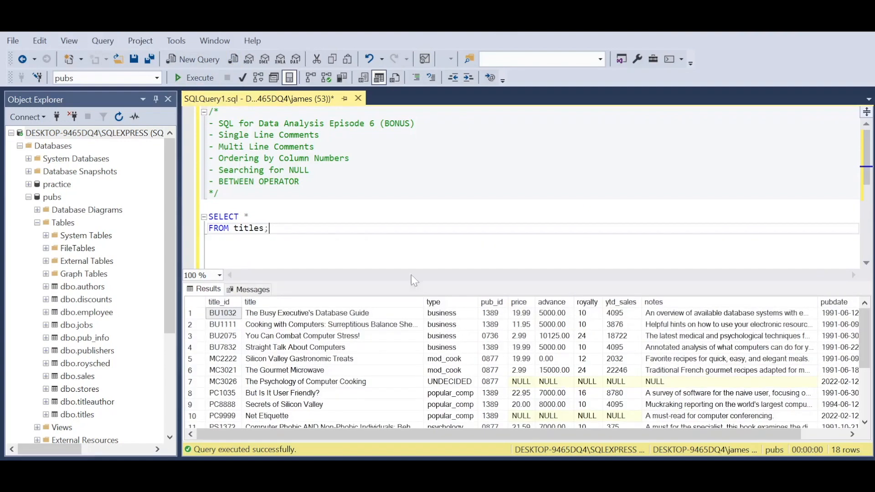
pyautogui.press('Backspace')
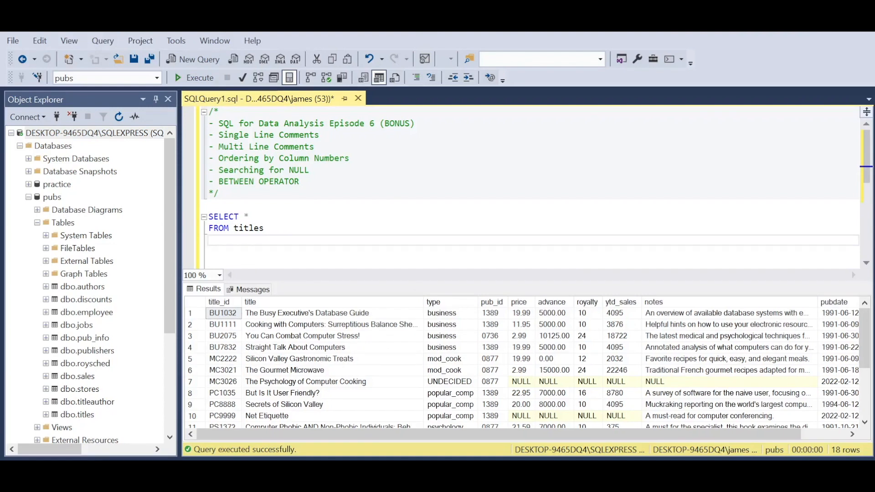
pyautogui.write('ORDER BY')
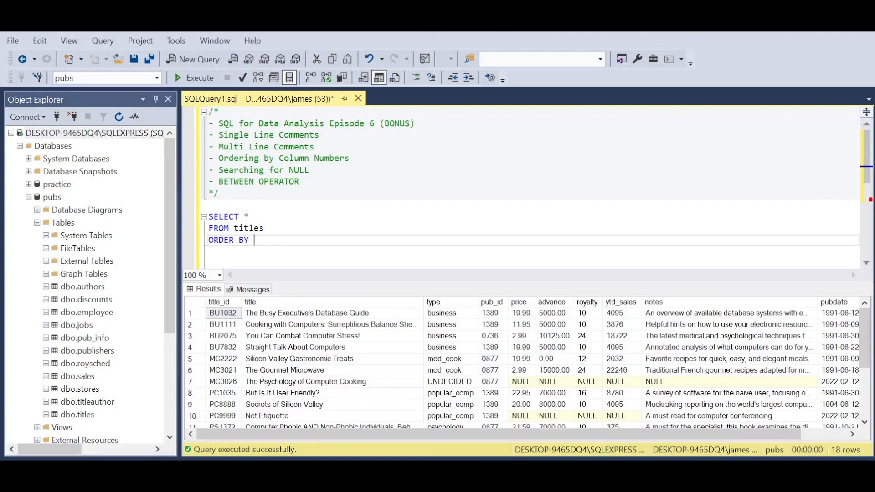
pyautogui.write('price DESC;')
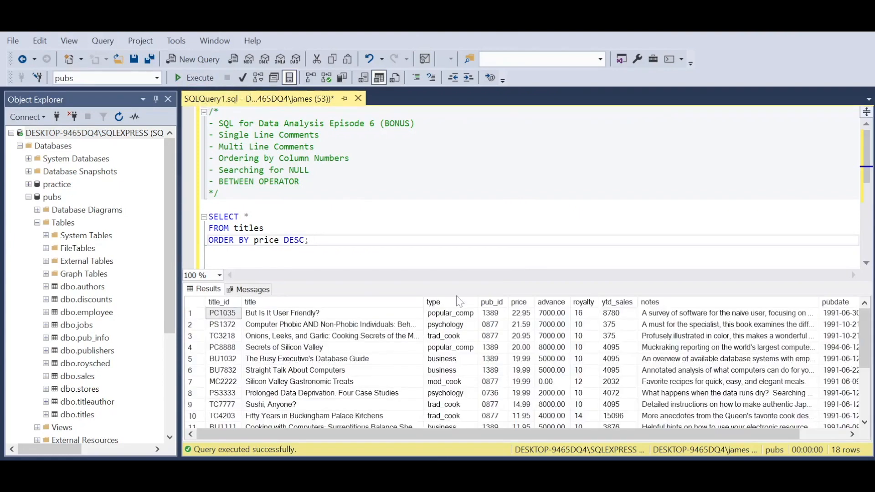
# - Remove DESC and run the query so prices sort ascending with NULLs first
pyautogui.scroll(-3)
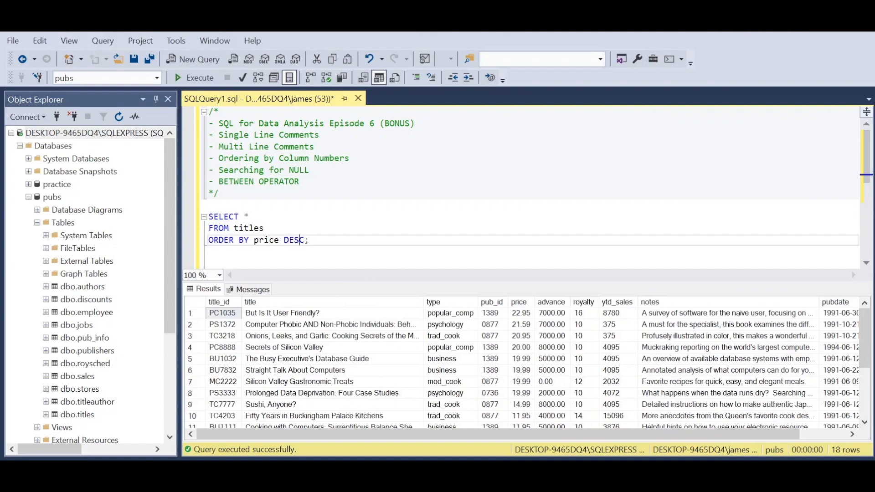
pyautogui.press('BackSpace')
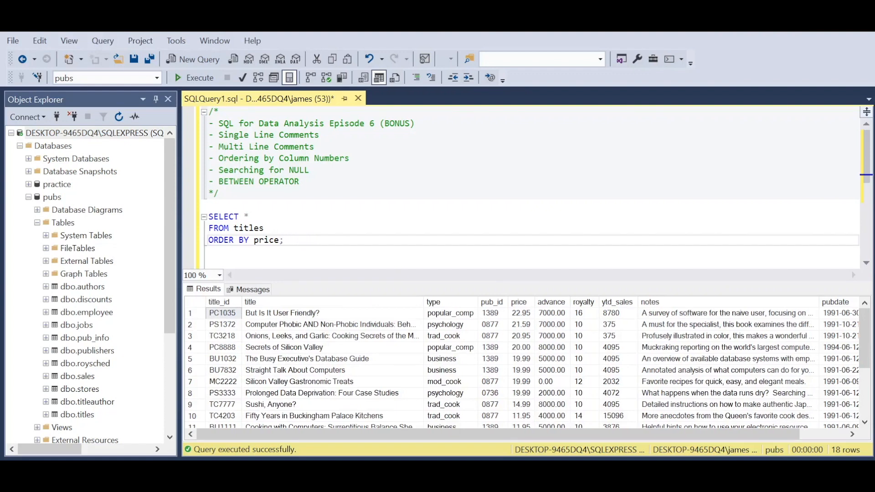
pyautogui.click(194, 78)
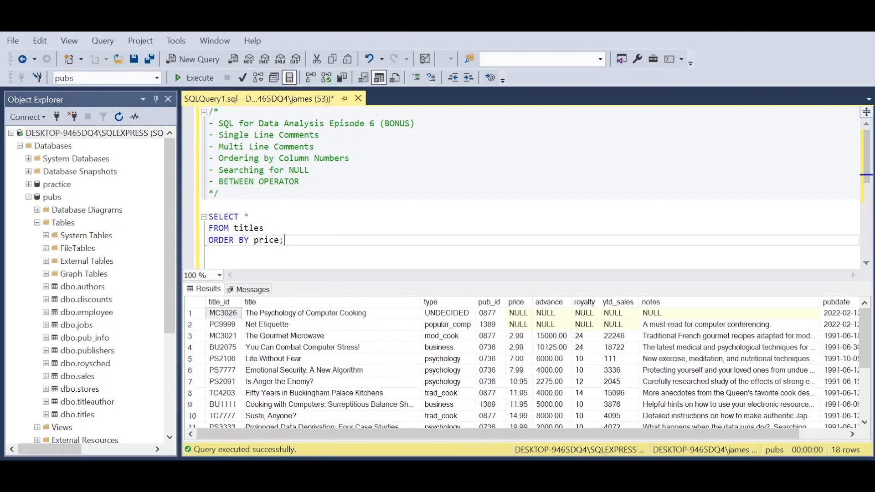
# - Replace the price sort with ORDER BY 5 DESC, then ORDER BY 3 ASC
pyautogui.press('Backspace')
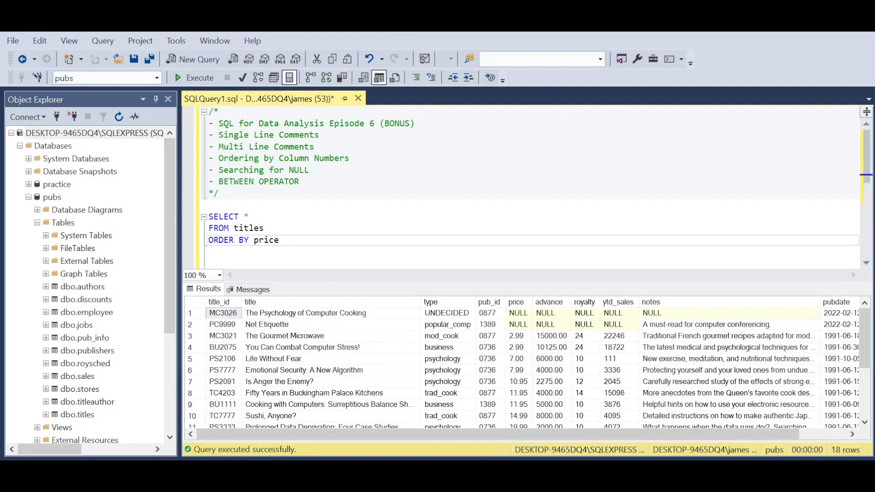
pyautogui.press('BackSpace')
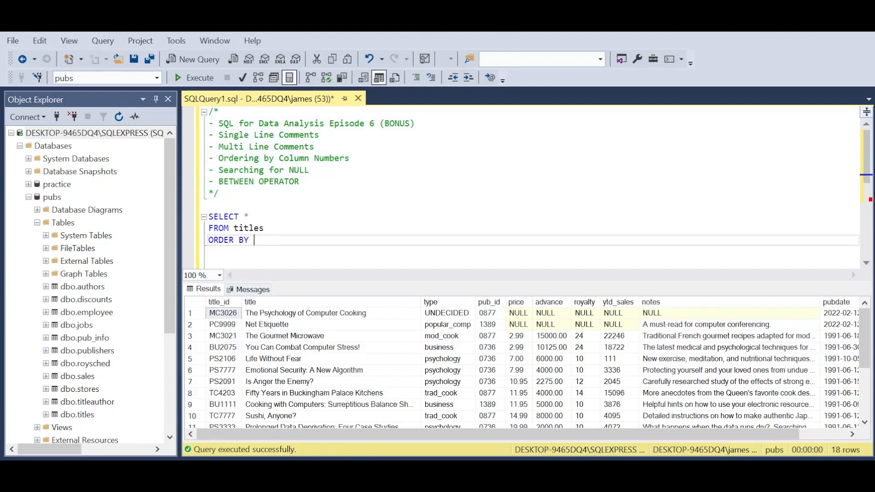
pyautogui.write('5 DESC;')
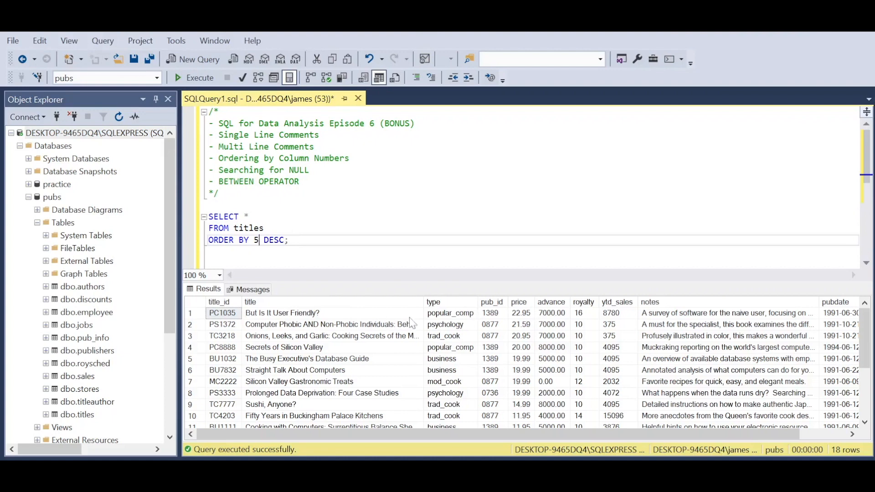
pyautogui.write('3')
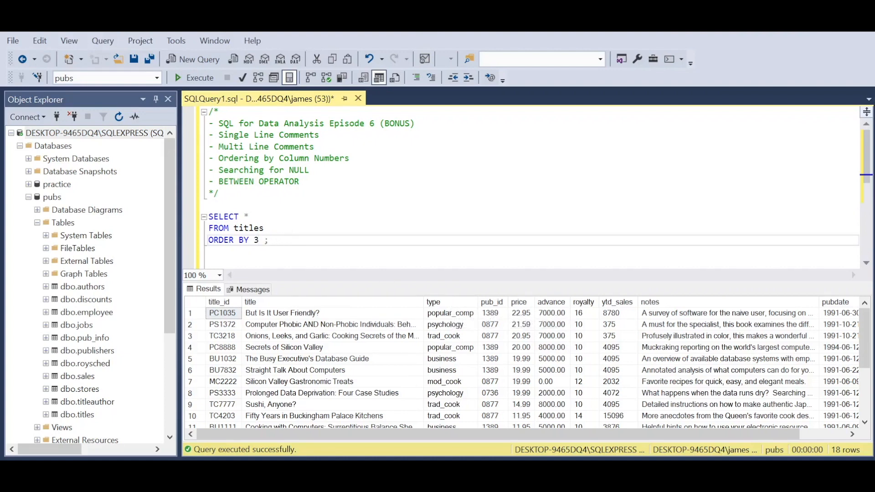
pyautogui.write('ASC')
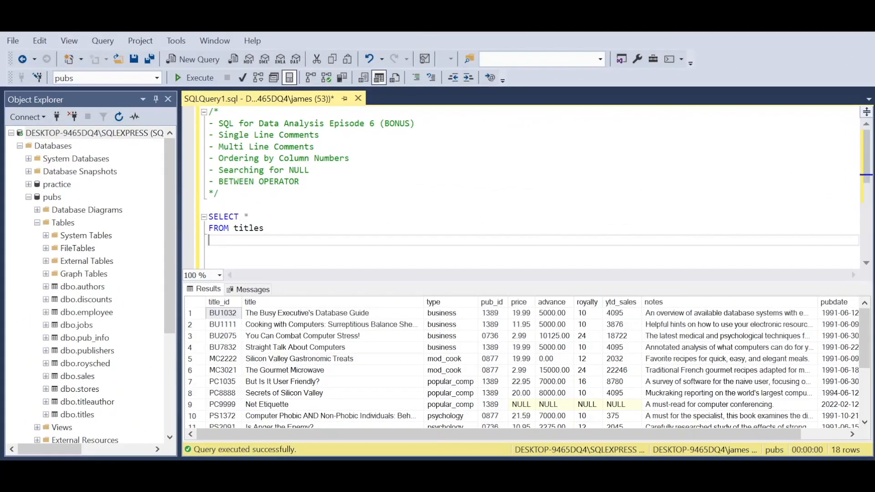
# - Add WHERE price IS NULL and run it, returning the two unpriced titles
pyautogui.write('WHERE')
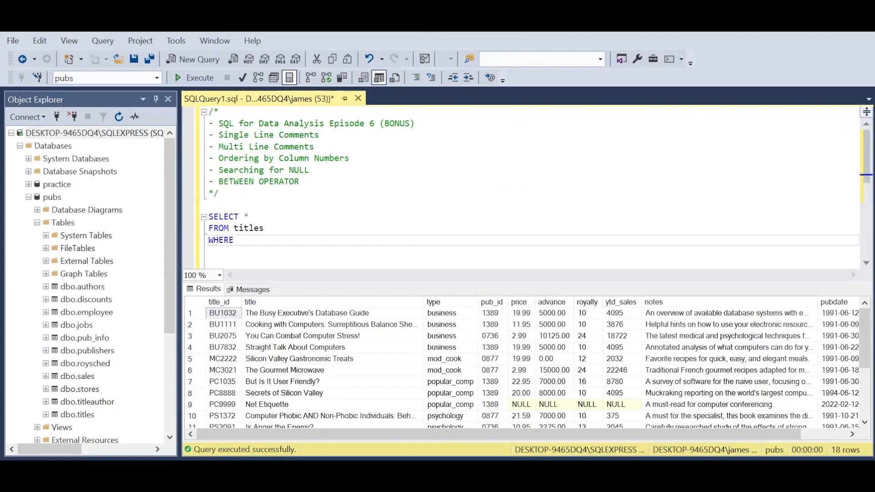
pyautogui.write('p')
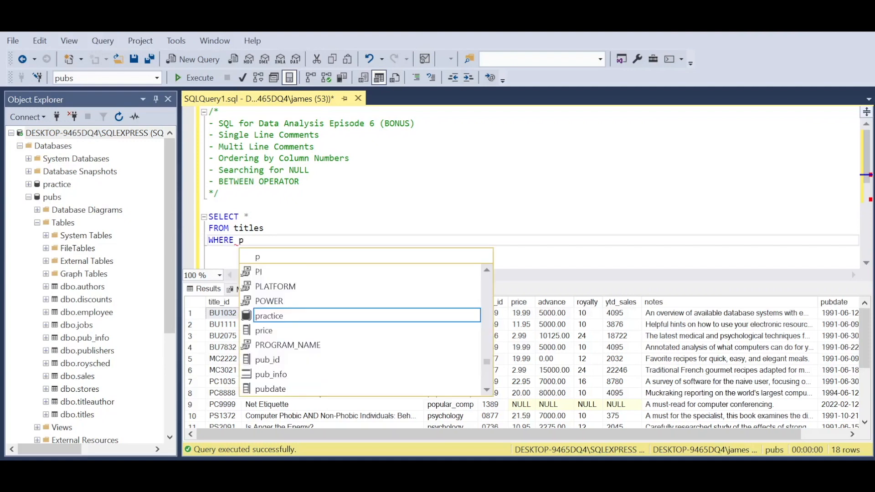
pyautogui.write('rice IS')
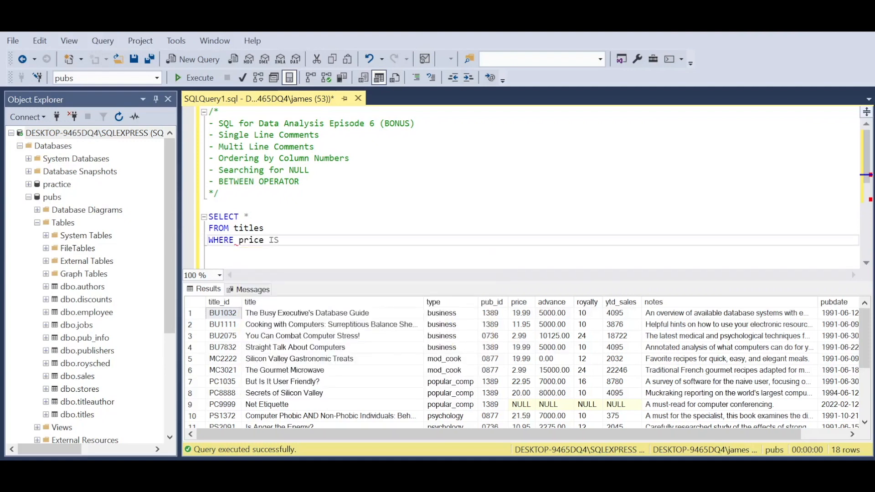
pyautogui.write('NULL;')
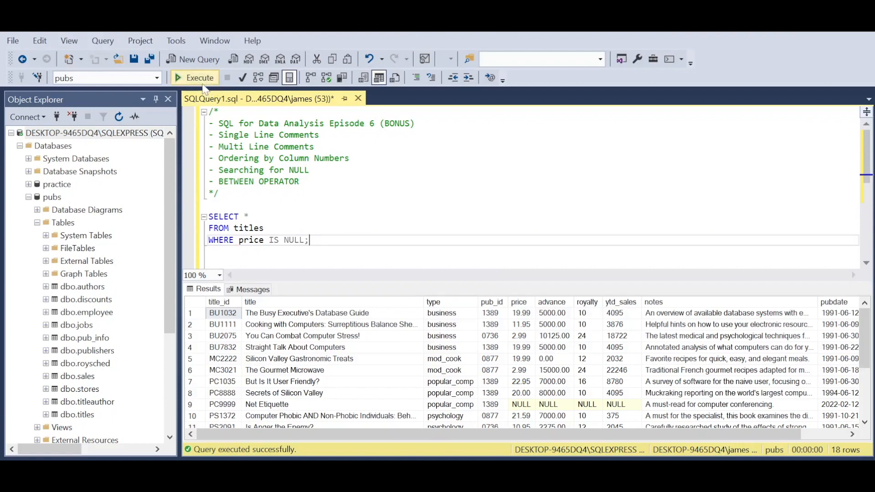
pyautogui.click(195, 78)
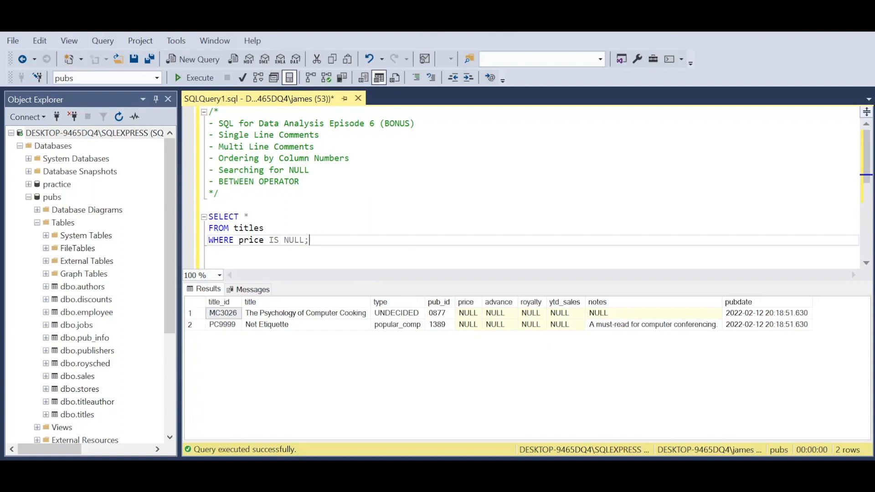
# - Add the comment '-- helpful for large databases' to the filter
pyautogui.write('--')
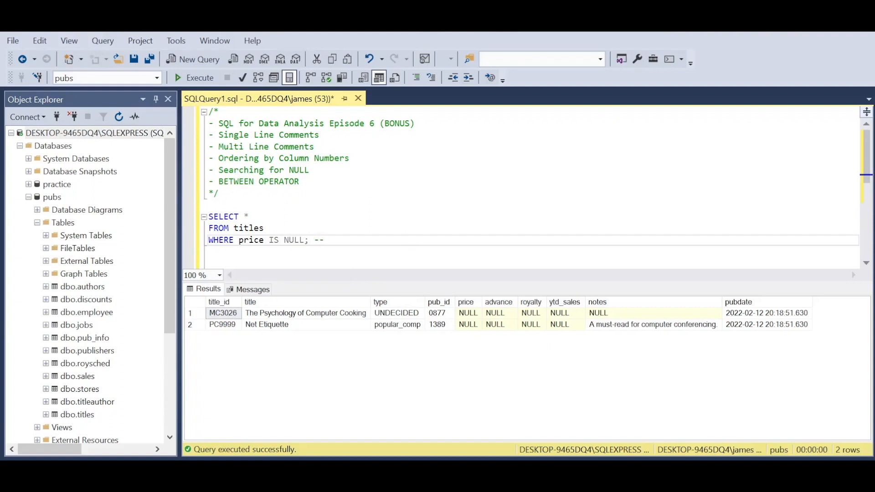
pyautogui.write('helpful fo')
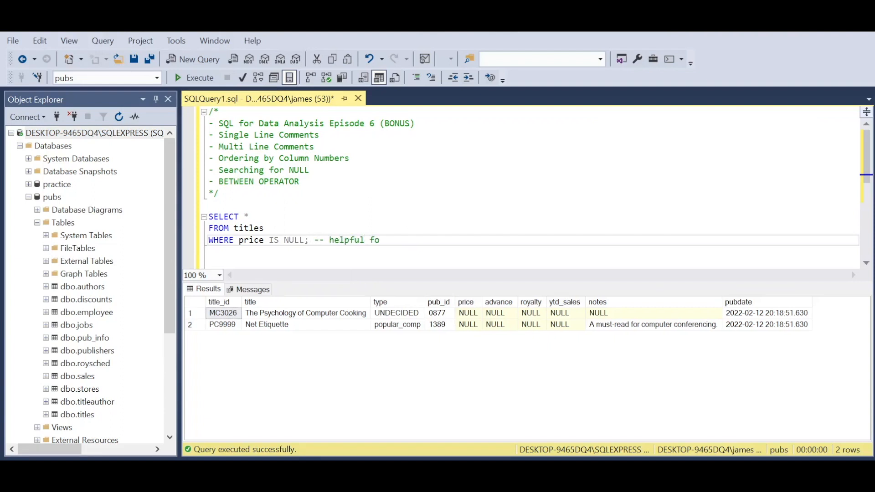
pyautogui.write('r large d')
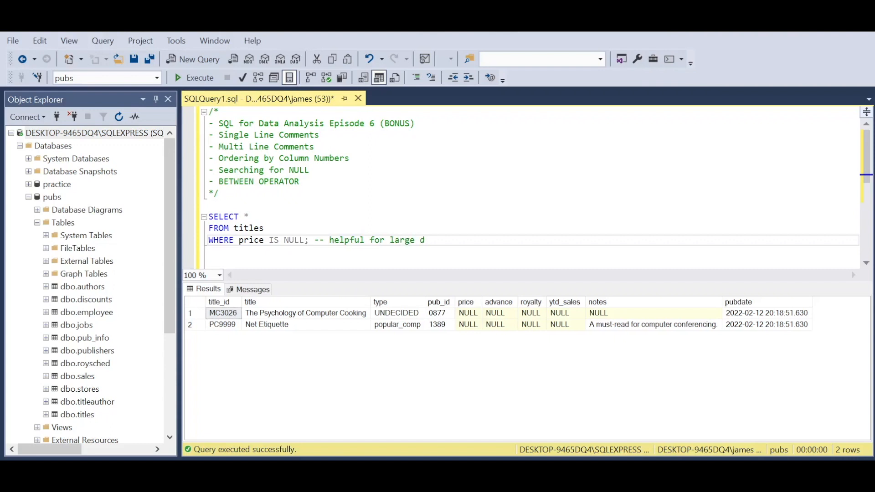
pyautogui.write('atabases')
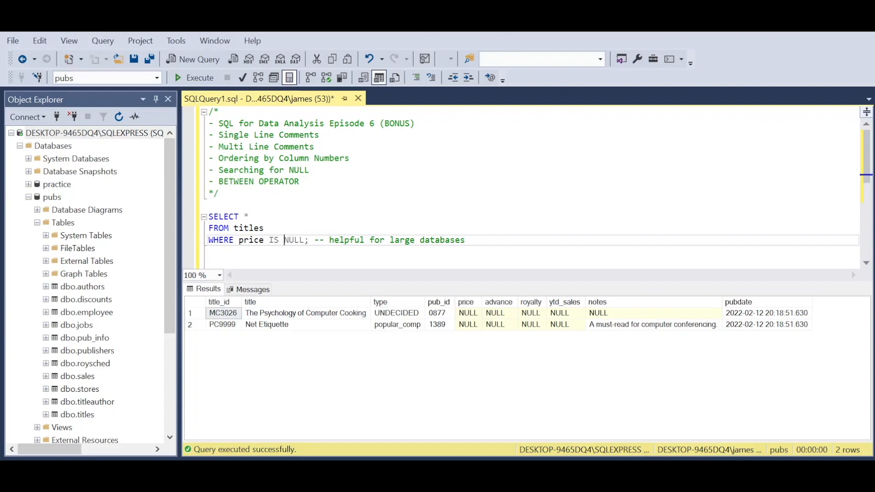
# - Change the filter to IS NOT NULL and run it to list priced titles
pyautogui.write('NOT')
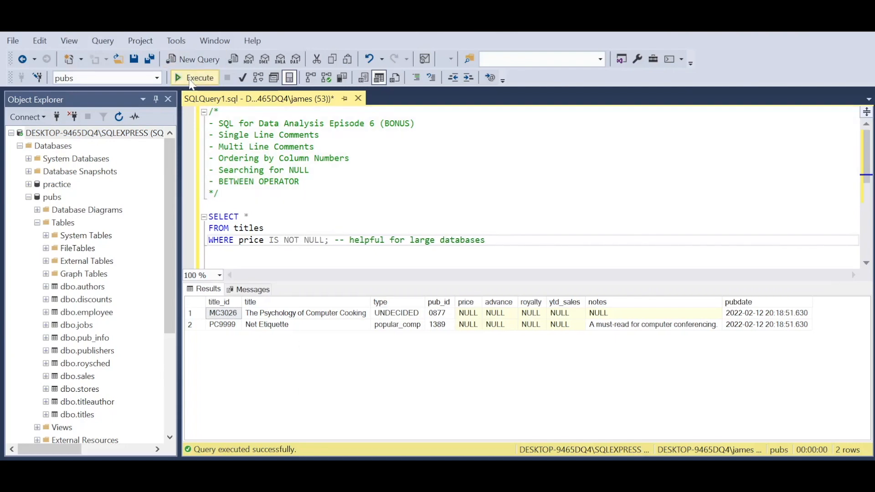
pyautogui.click(195, 77)
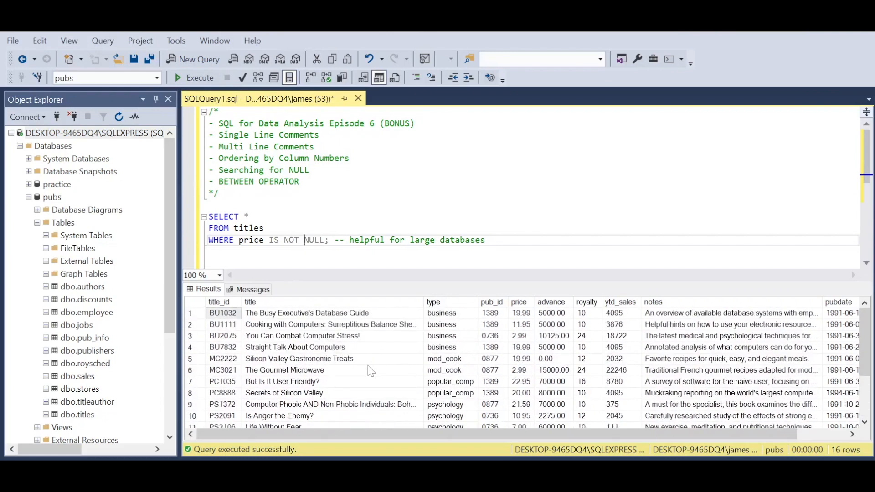
pyautogui.scroll(-3)
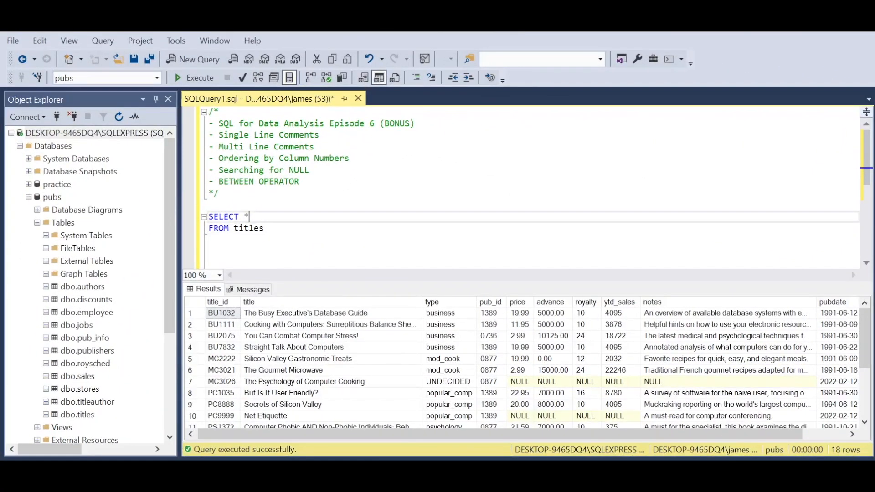
# - Select title and YEAR(pubdate) AS pubyear
pyautogui.write('title,')
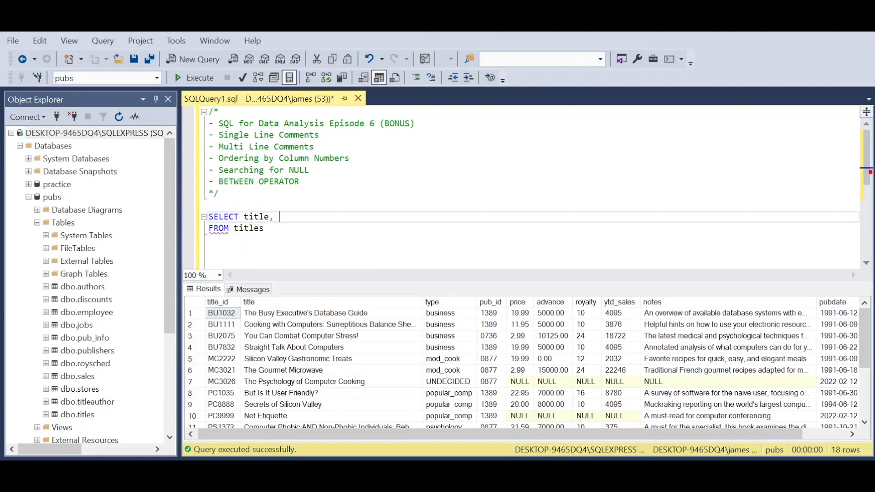
pyautogui.write('YEAR')
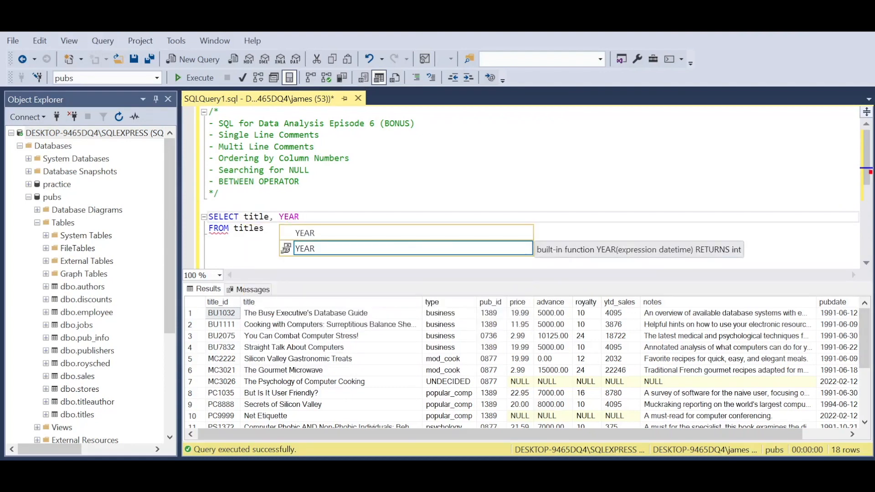
pyautogui.write('(')
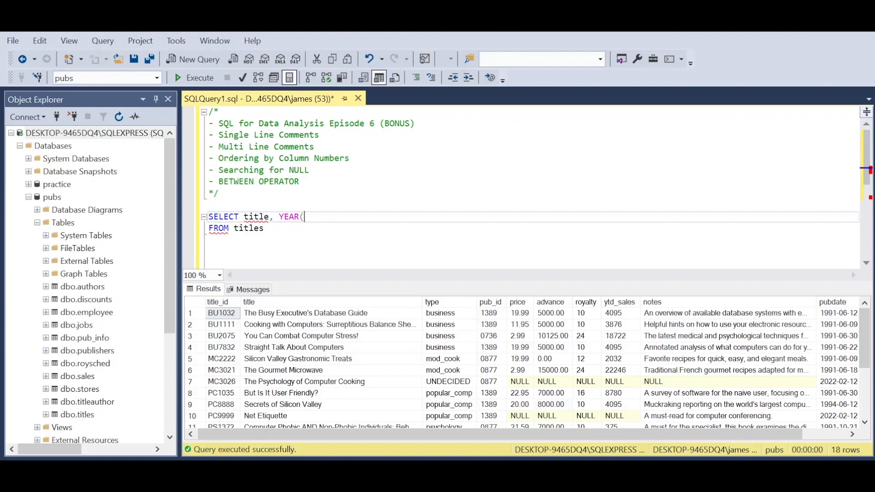
pyautogui.write('p')
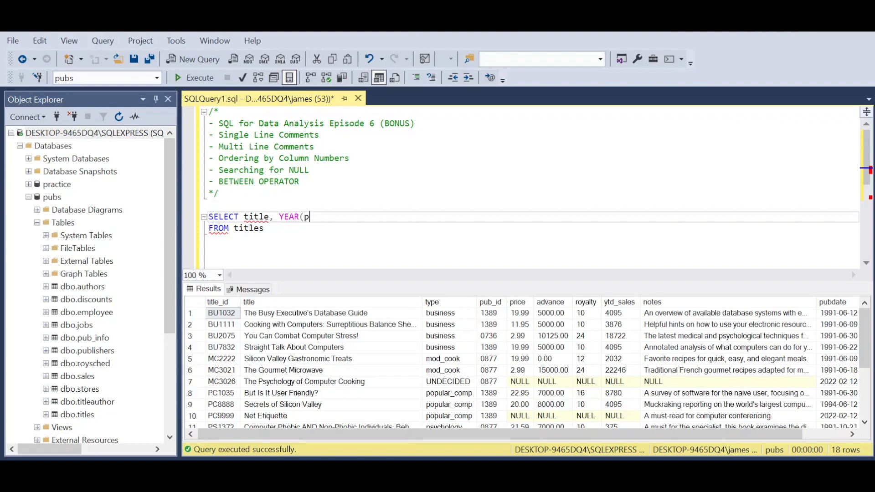
pyautogui.write('ubdate')
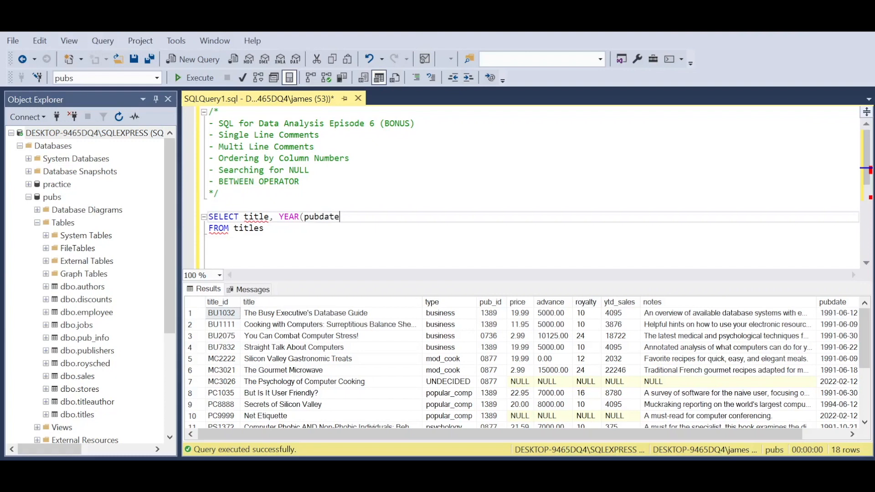
pyautogui.write(')')
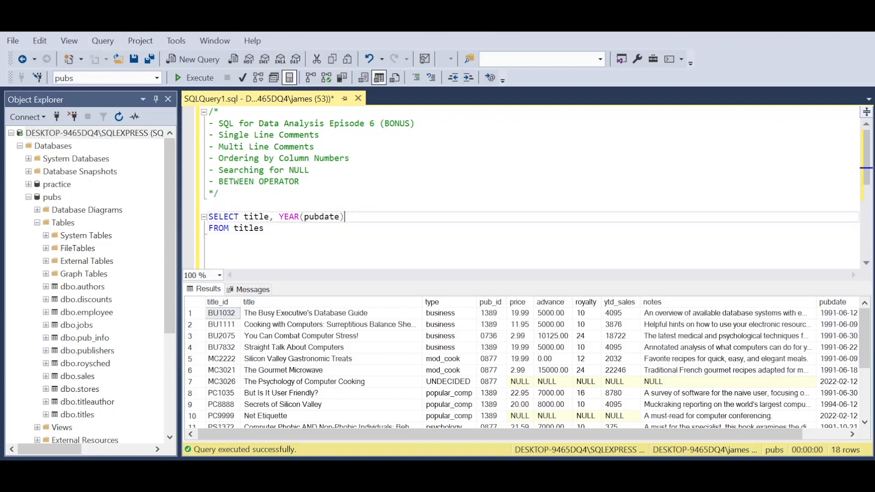
pyautogui.write('AS')
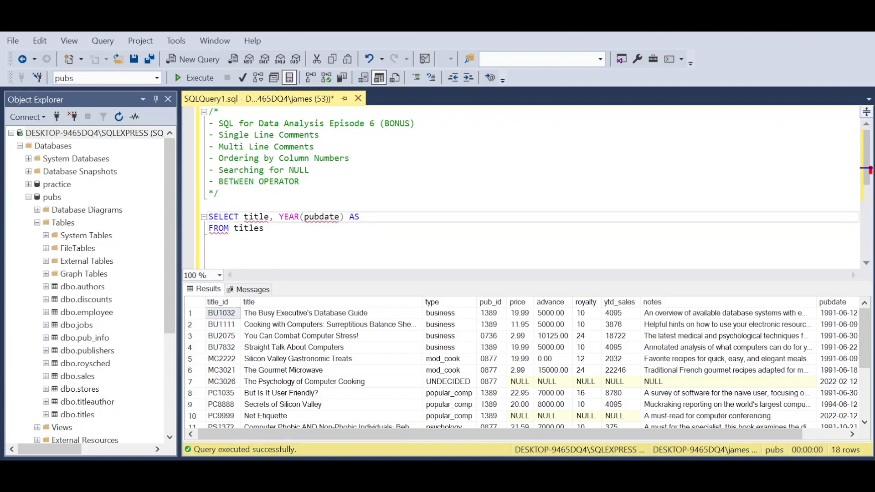
pyautogui.write('p')
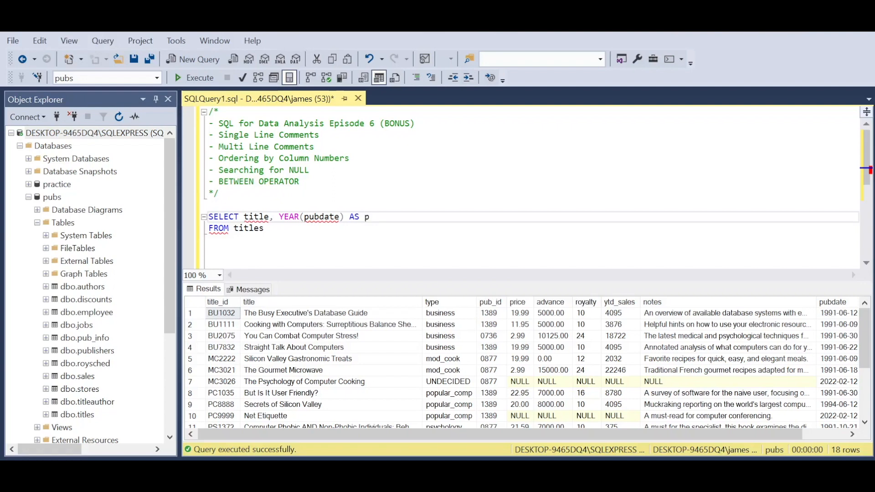
pyautogui.write('ubyear')
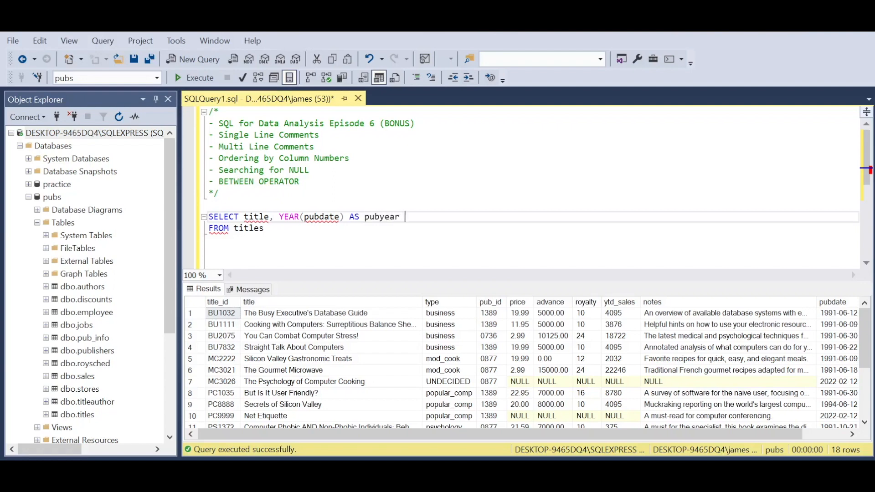
# - Add a comment explaining that renaming a virtual column is an Alias, and end with a semicolon
pyautogui.write('--')
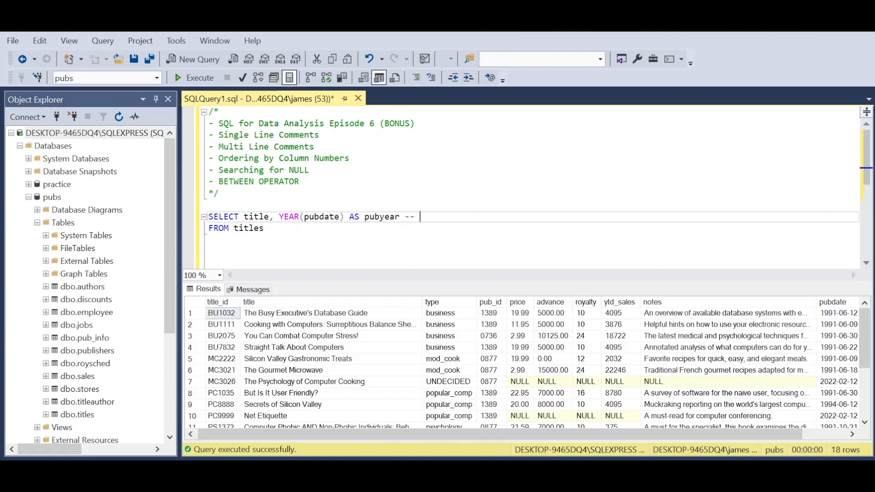
pyautogui.write('renaming')
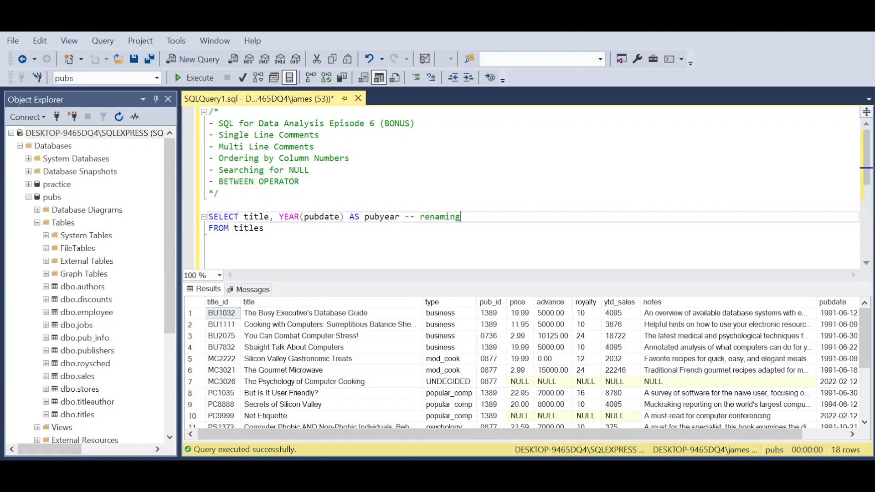
pyautogui.write('a virtual column is')
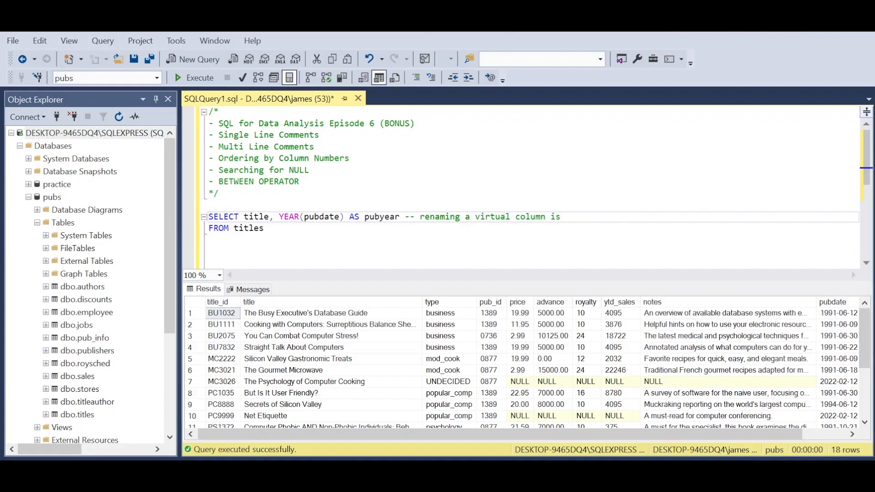
pyautogui.write('known as an')
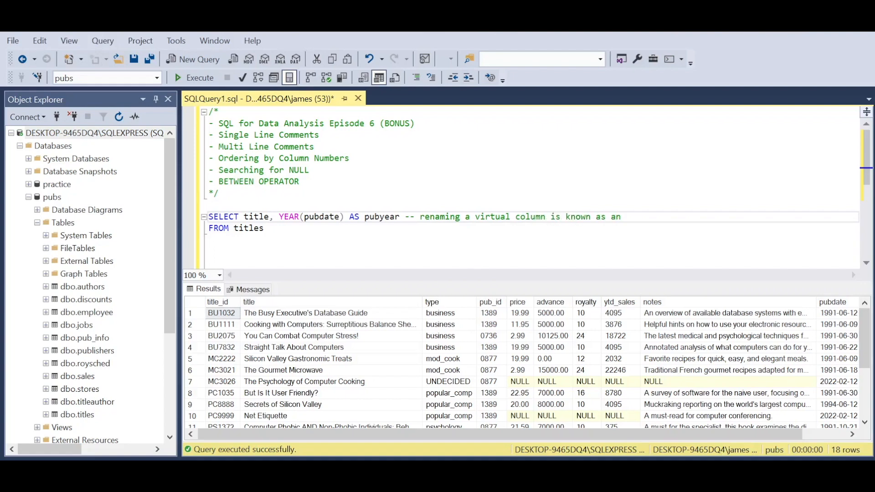
pyautogui.write('Alias')
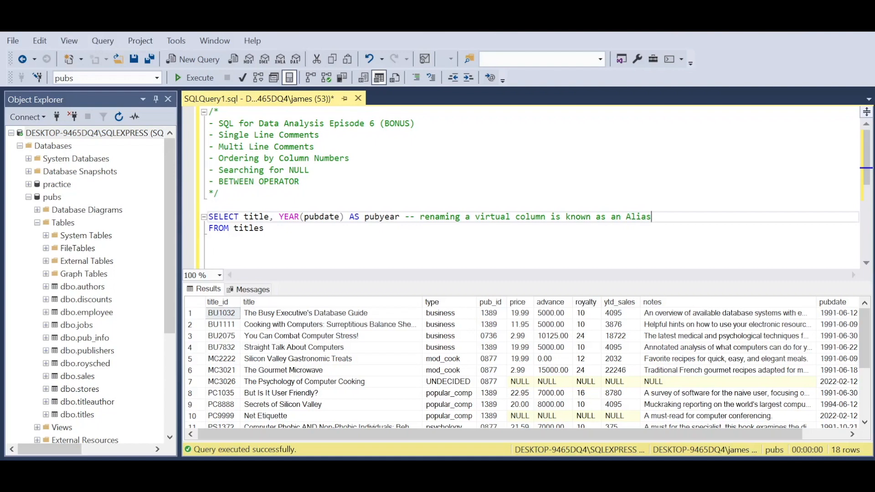
pyautogui.write(';')
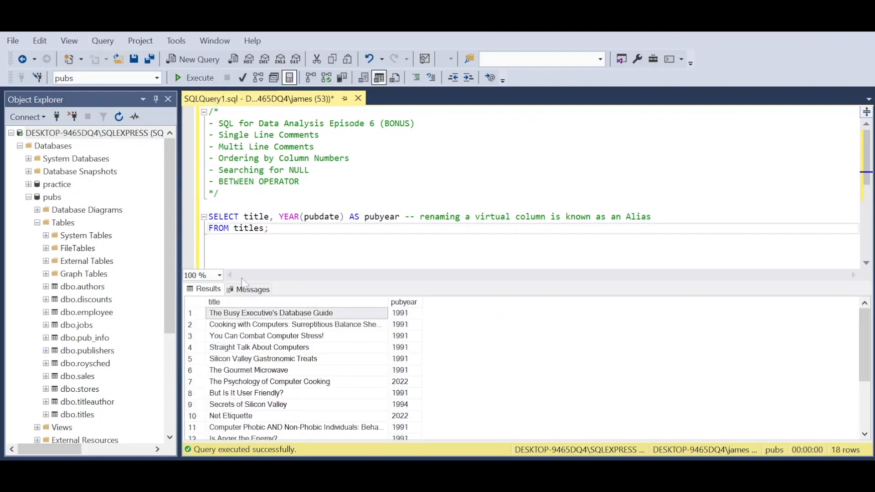
# - Scroll down to the end of the aliased title-and-pubyear query
pyautogui.scroll(-3)
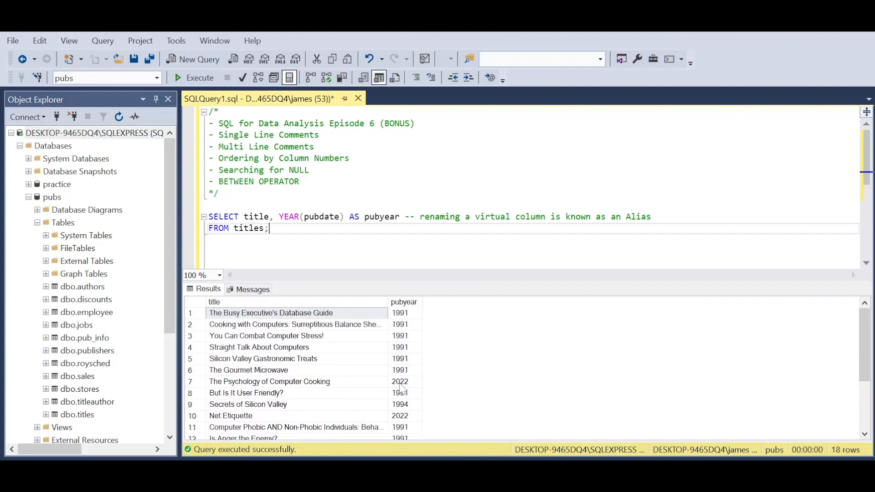
pyautogui.scroll(-3)
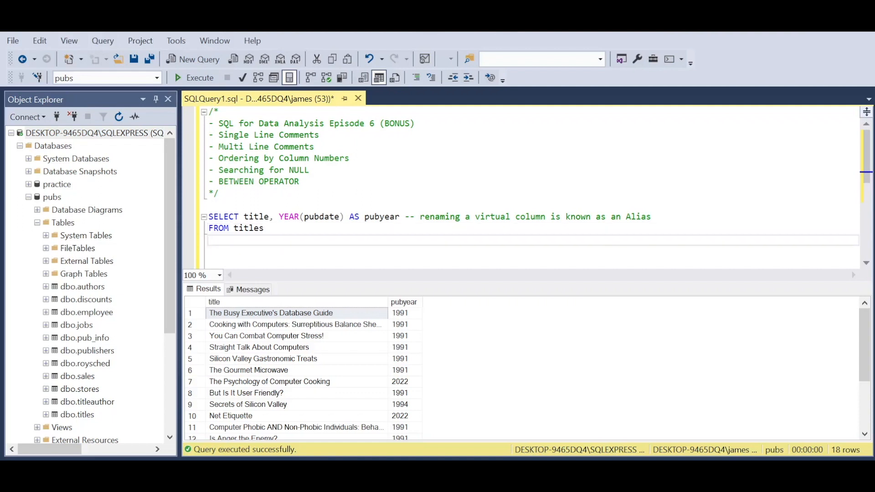
# - Start a WHERE filter on YEAR(pubdate), then clear the half-written condition
pyautogui.write('WHERE')
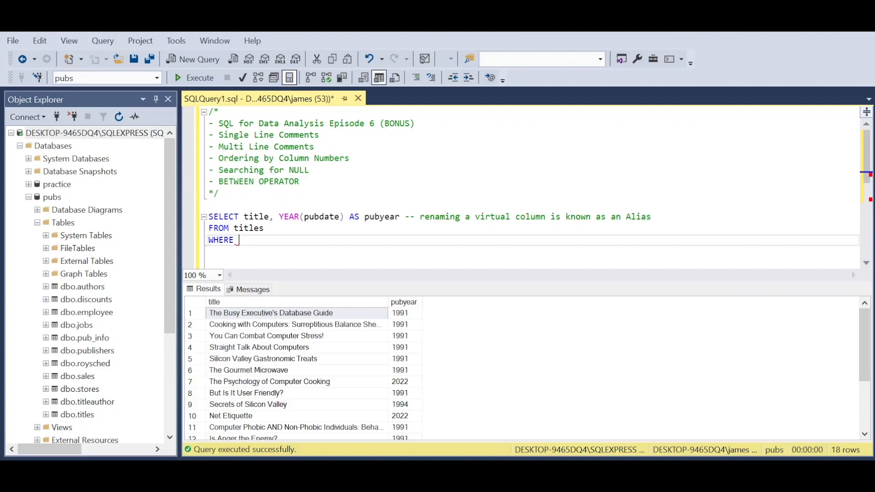
pyautogui.write('pub')
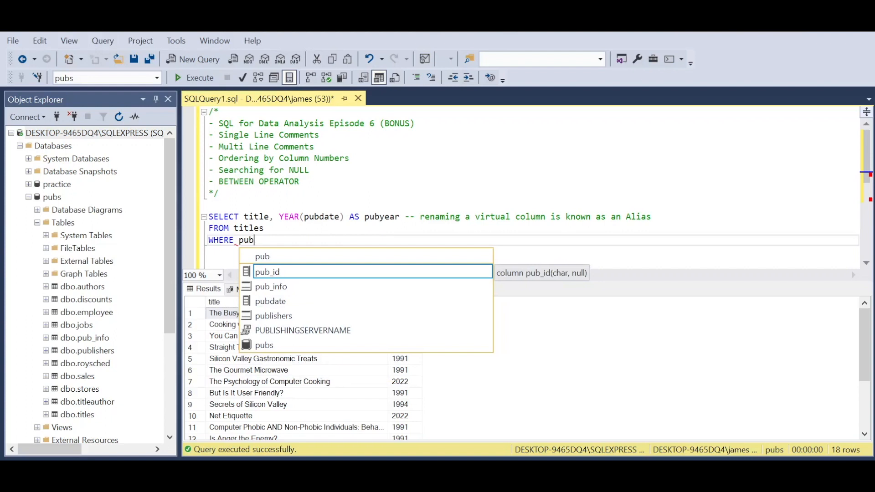
pyautogui.press('BackSpace')
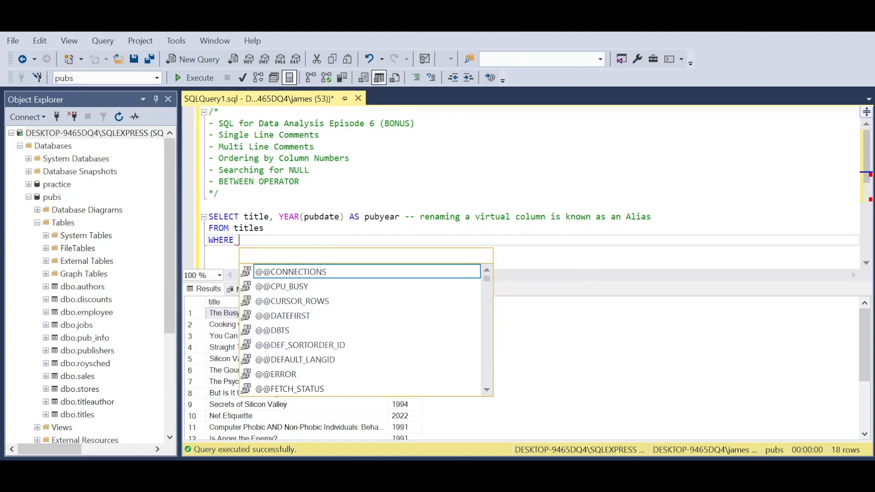
pyautogui.write('YEAR(')
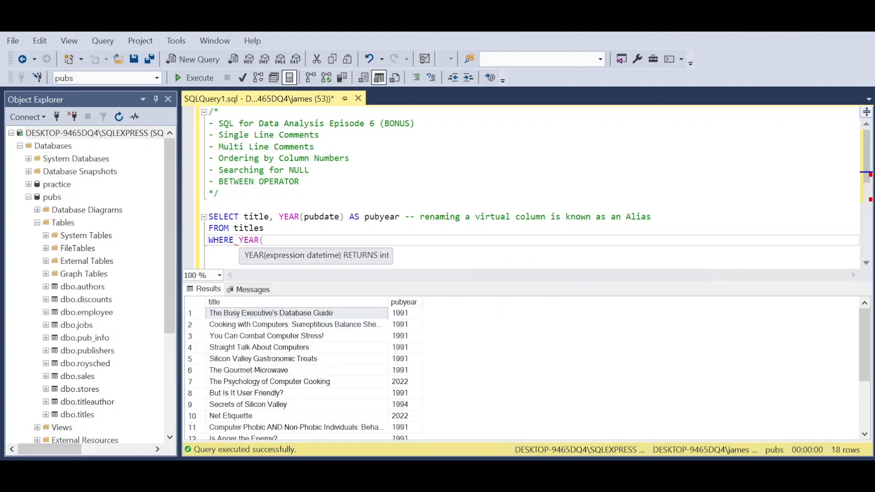
pyautogui.write('pubdate) B')
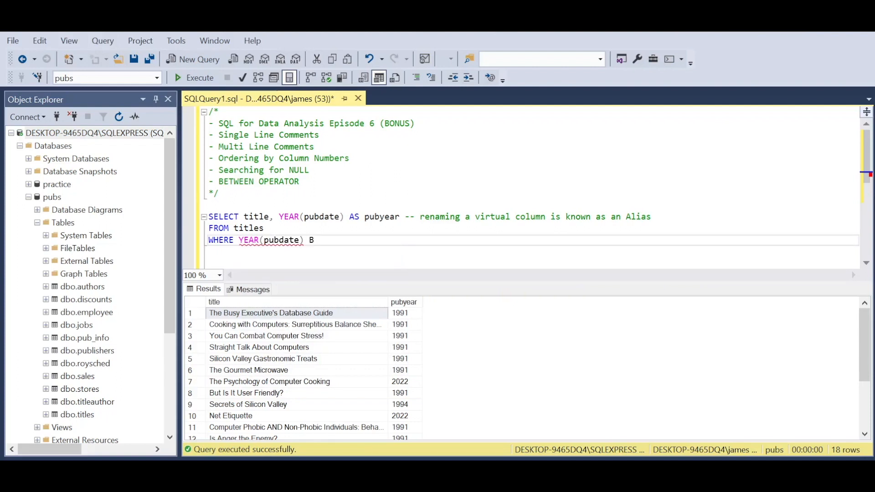
pyautogui.write('ETWEEN')
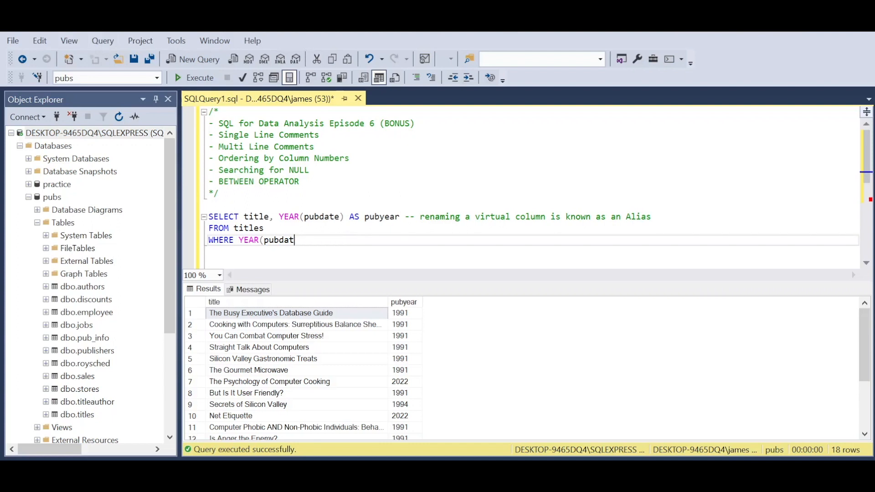
pyautogui.press('BackSpace')
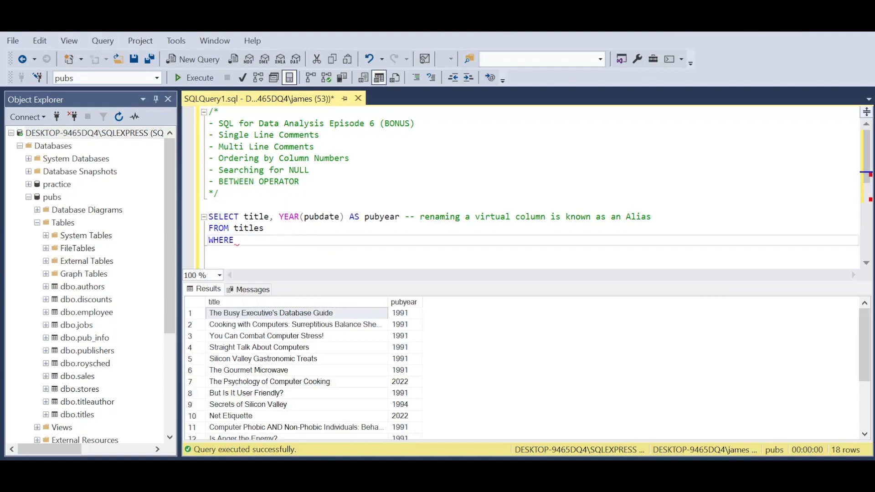
# - Retype the filter as WHERE YEAR(pubdate) BETWEEN 1991 AND 1994;
pyautogui.write('YEAR(')
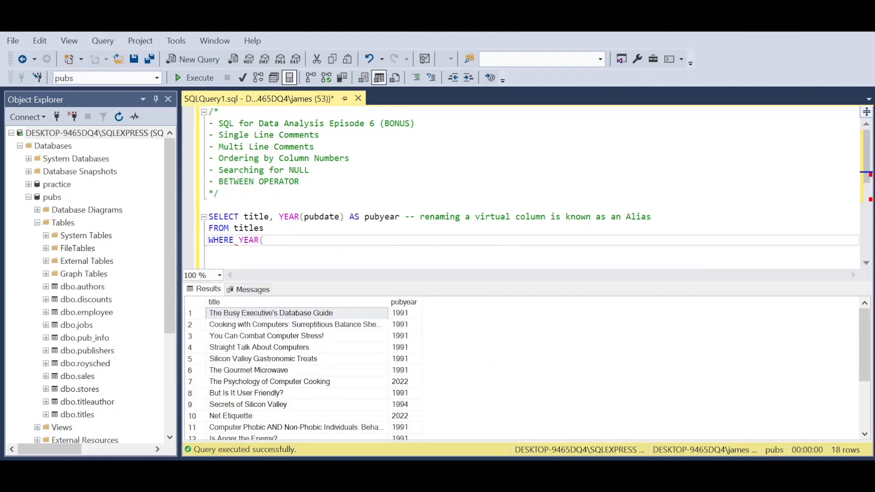
pyautogui.write('pubdat')
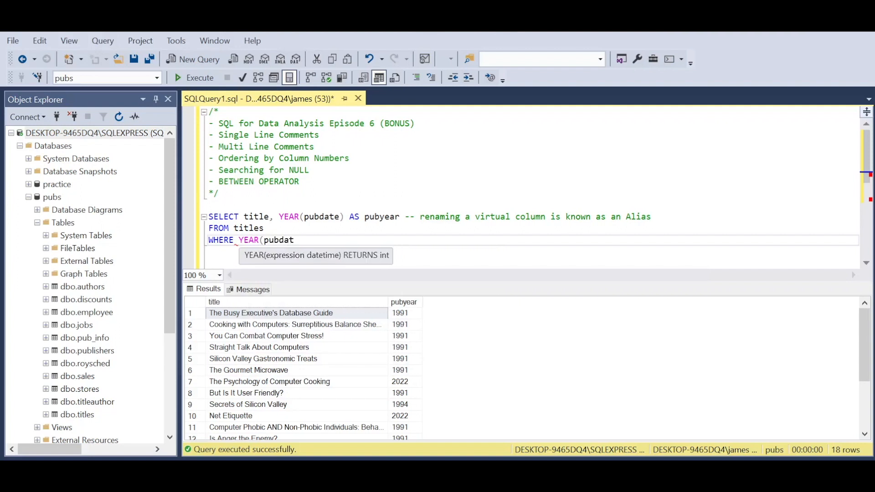
pyautogui.write('e)')
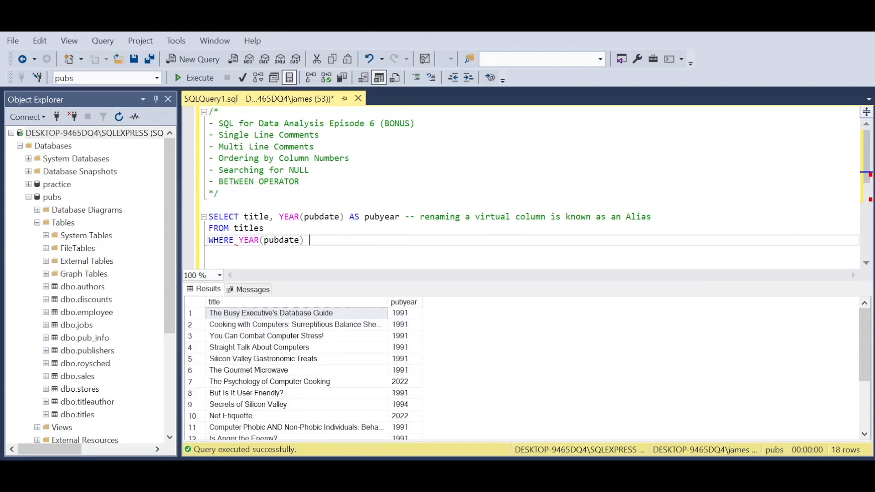
pyautogui.write('BETWEEN')
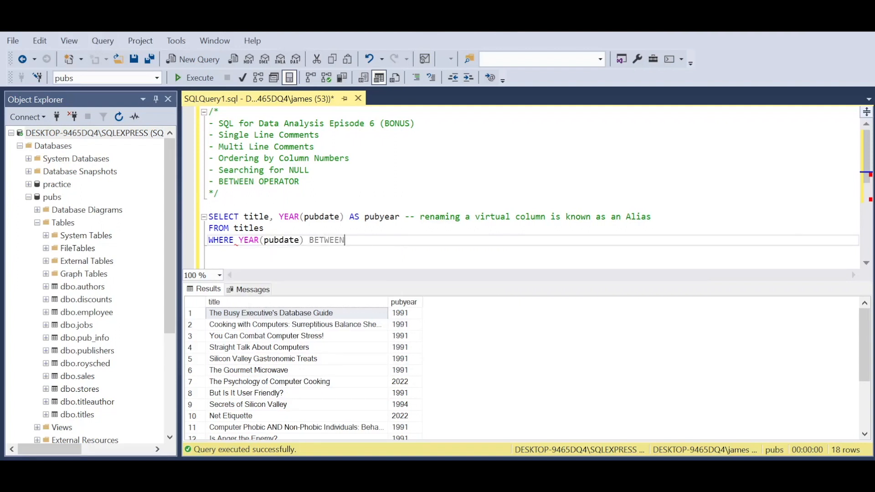
pyautogui.write('1991')
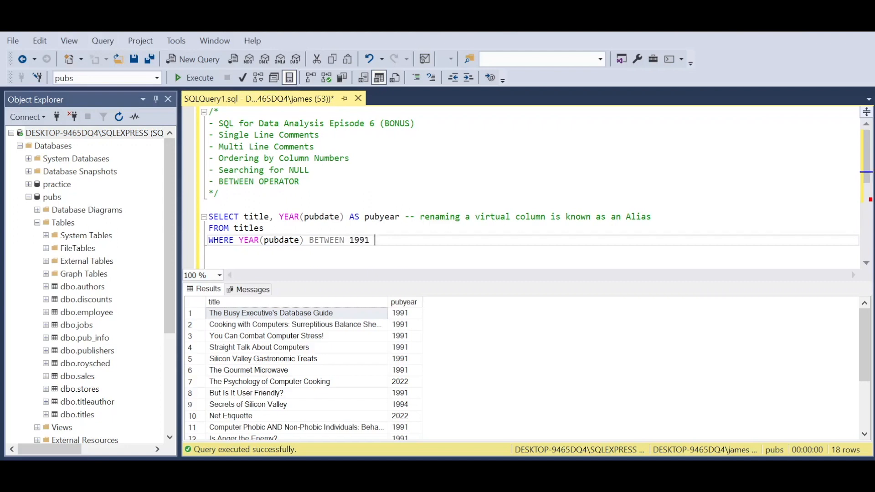
pyautogui.write('AND')
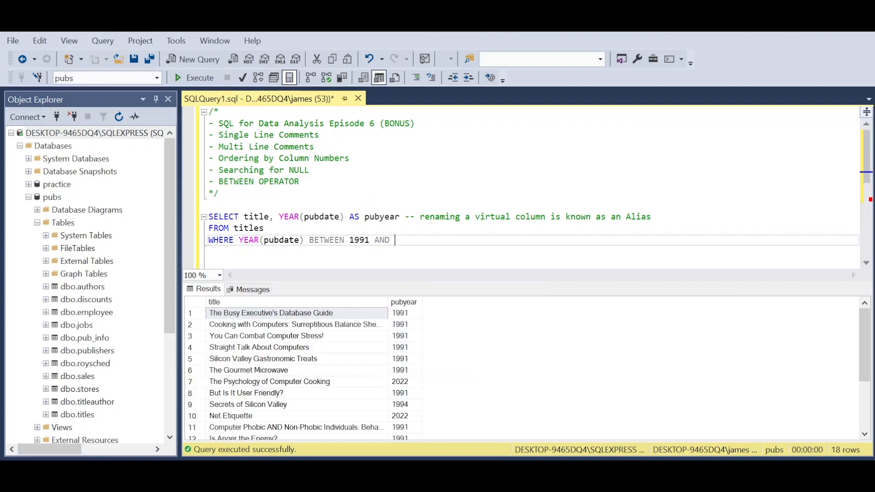
pyautogui.write('1994')
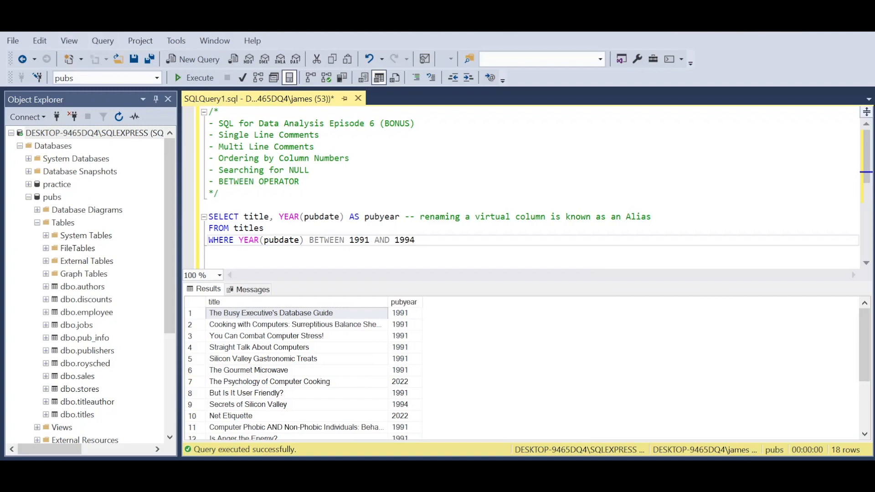
pyautogui.write(';')
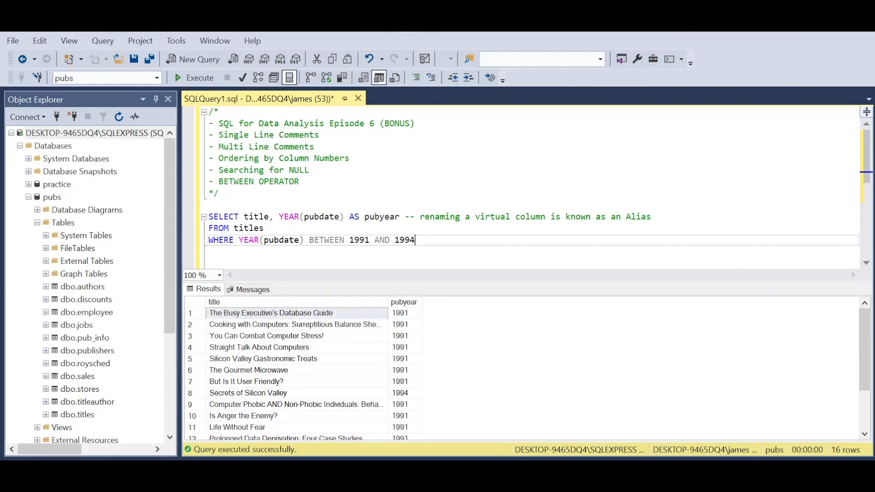
# - Add 'ORDER BY 2 DESC;' below the WHERE clause of the query
pyautogui.write('ORDE')
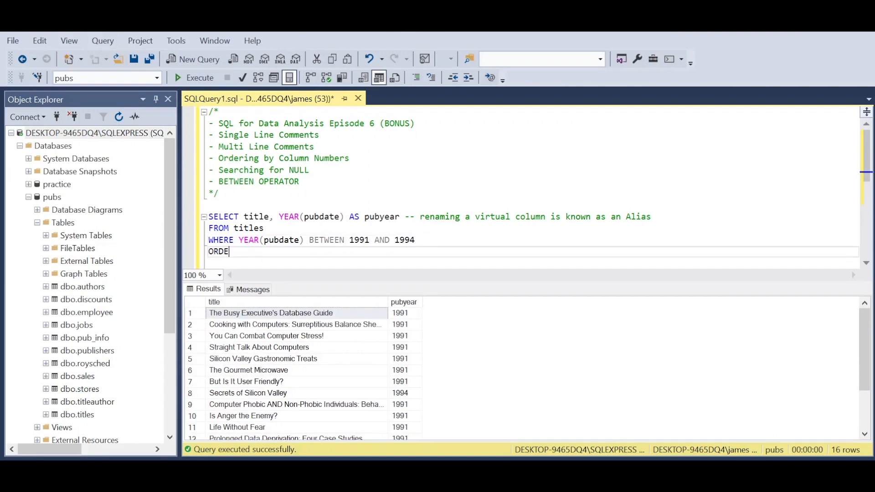
pyautogui.write('R BY')
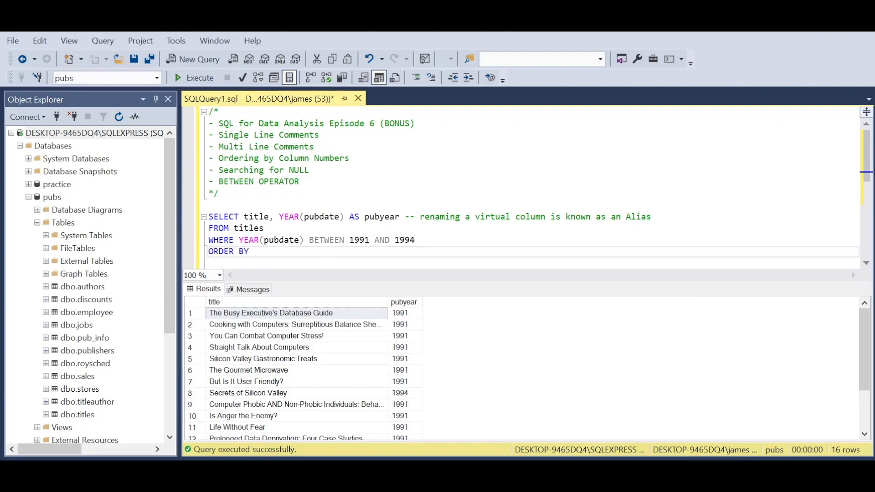
pyautogui.write('2')
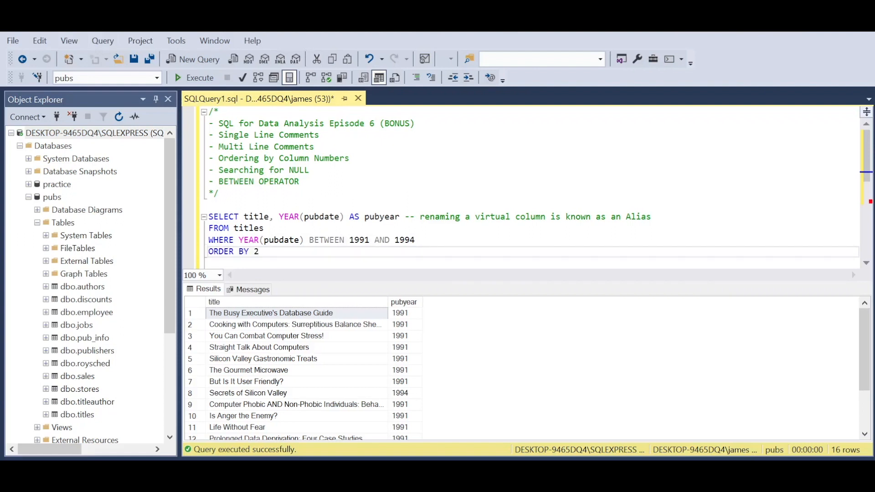
pyautogui.write('DESC;')
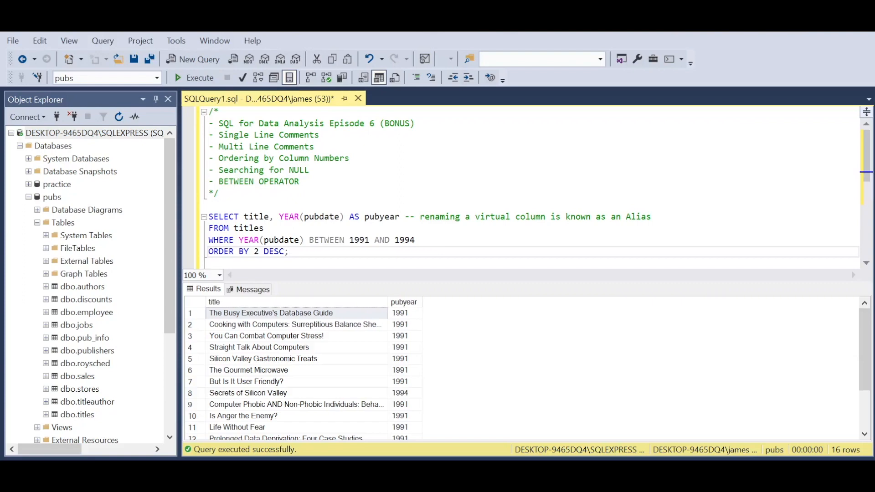
# - Execute the query and check that results list pubyear descending, with 1994 first
pyautogui.click(198, 77)
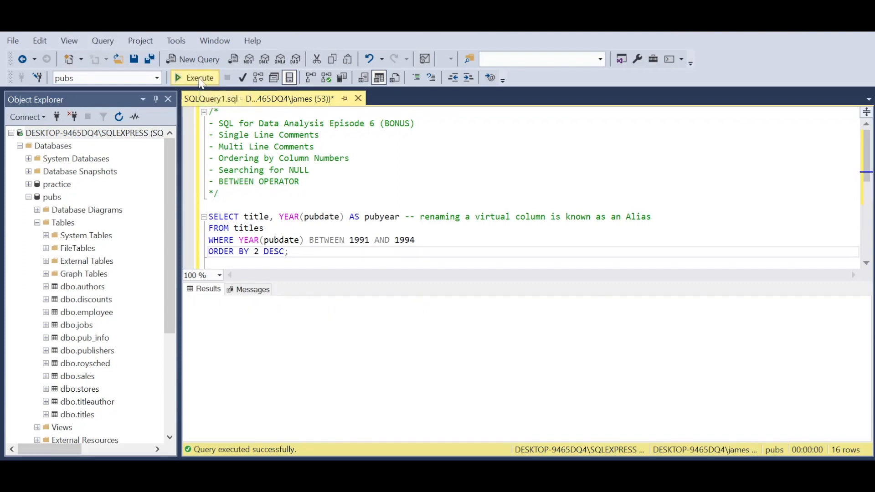
pyautogui.click(199, 77)
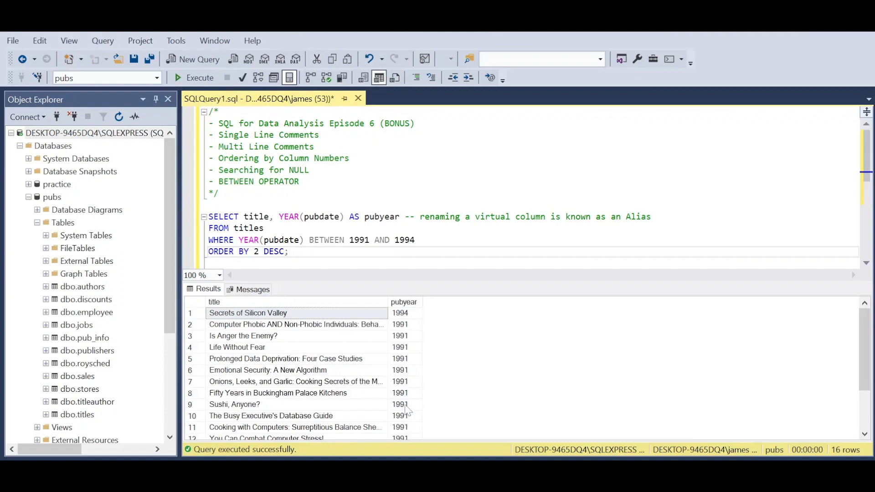
pyautogui.moveTo(398, 325)
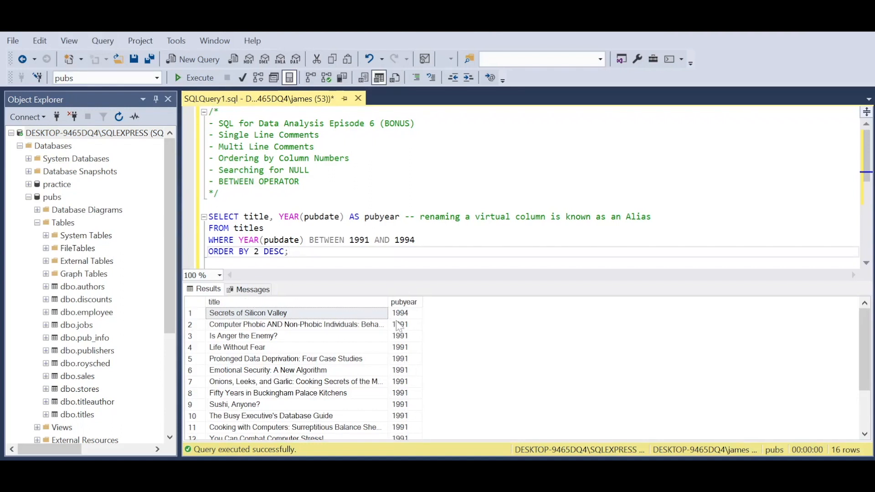
pyautogui.scroll(-3)
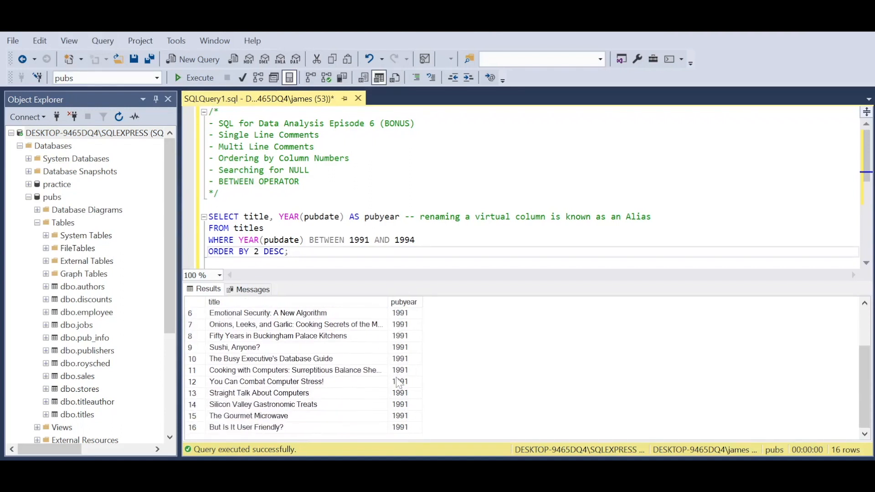
pyautogui.scroll(3)
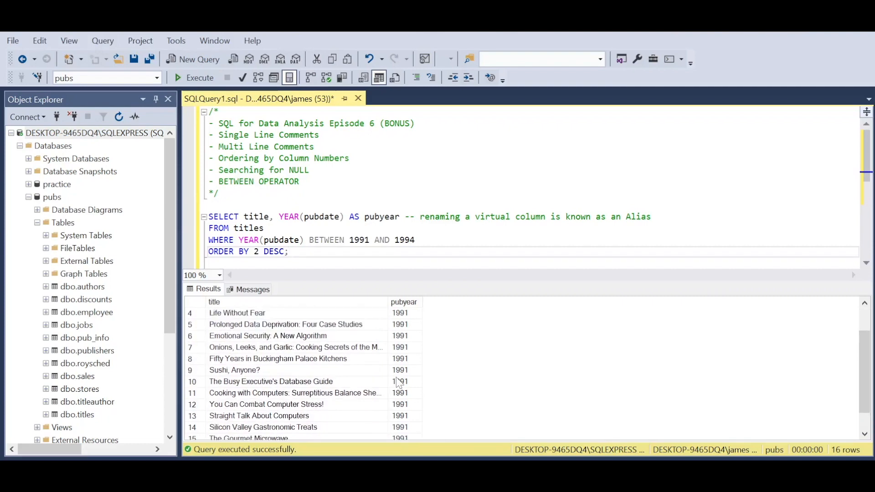